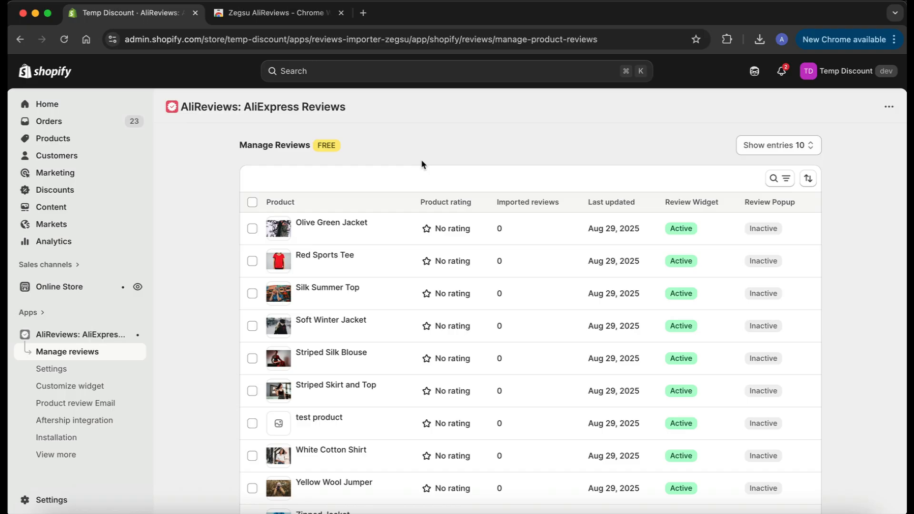
Add the Zegsu AliReviews extension to Chrome from its Web Store listing
{"action": "left_click", "coordinate": [277, 13]}
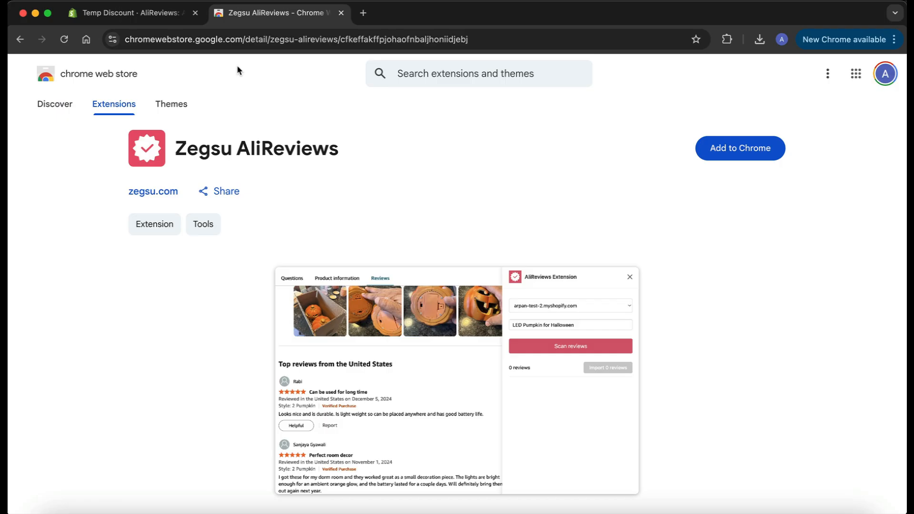
{"action": "mouse_move", "coordinate": [740, 147]}
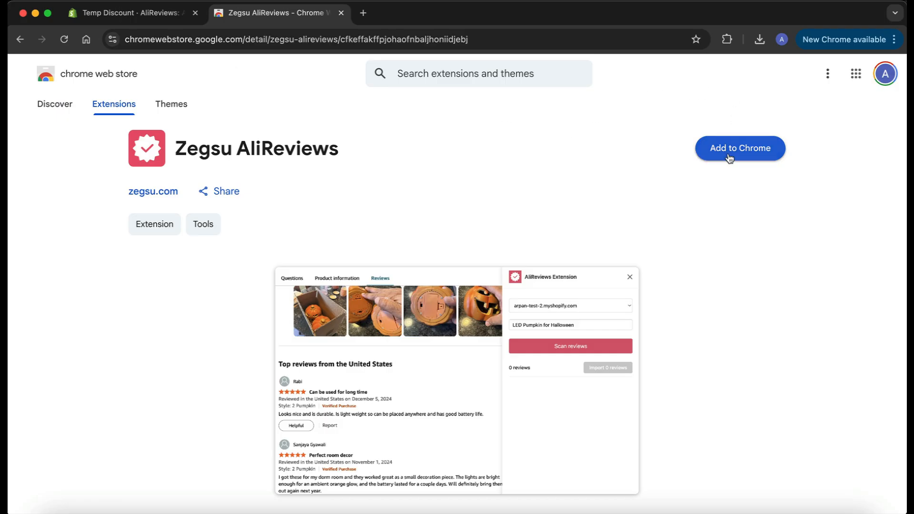
{"action": "left_click", "coordinate": [739, 148]}
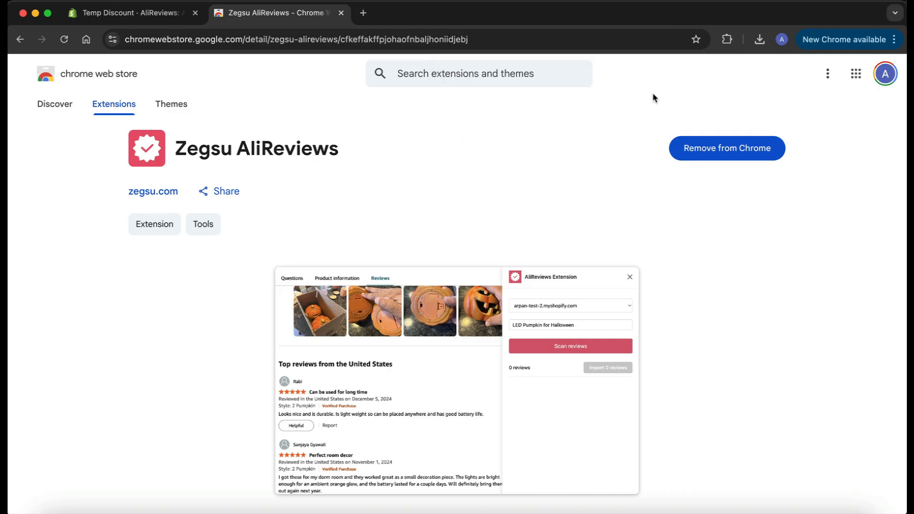
Pin Zegsu AliReviews from the Extensions menu to the Chrome toolbar
{"action": "left_click", "coordinate": [727, 39]}
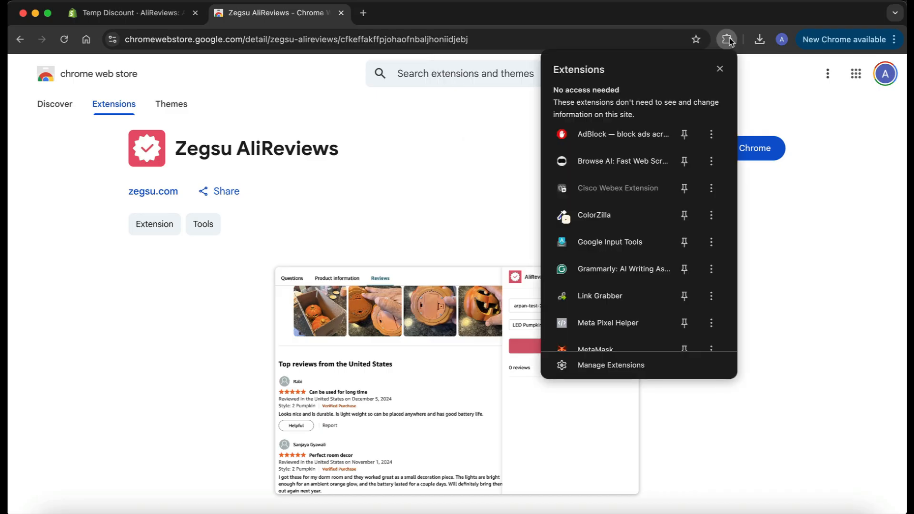
{"action": "scroll", "scroll_direction": "down", "scroll_amount": 3}
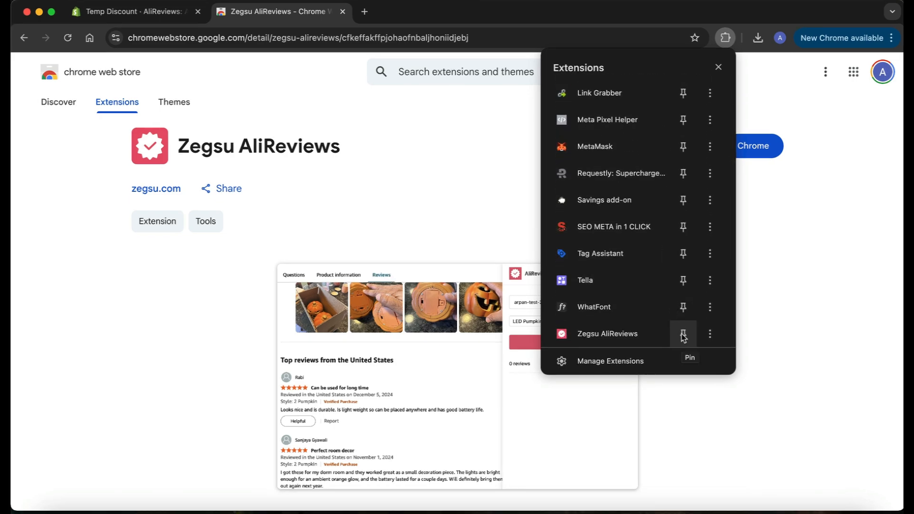
{"action": "left_click", "coordinate": [683, 337]}
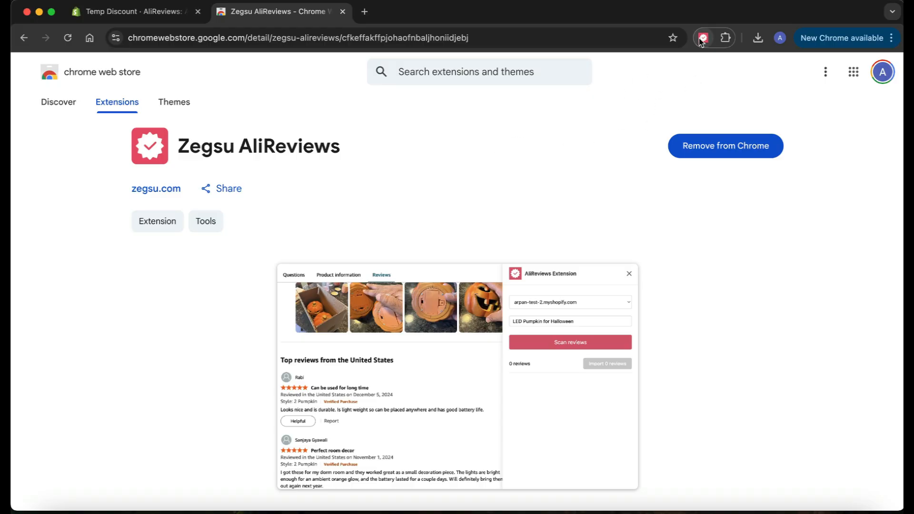
{"action": "mouse_move", "coordinate": [705, 46]}
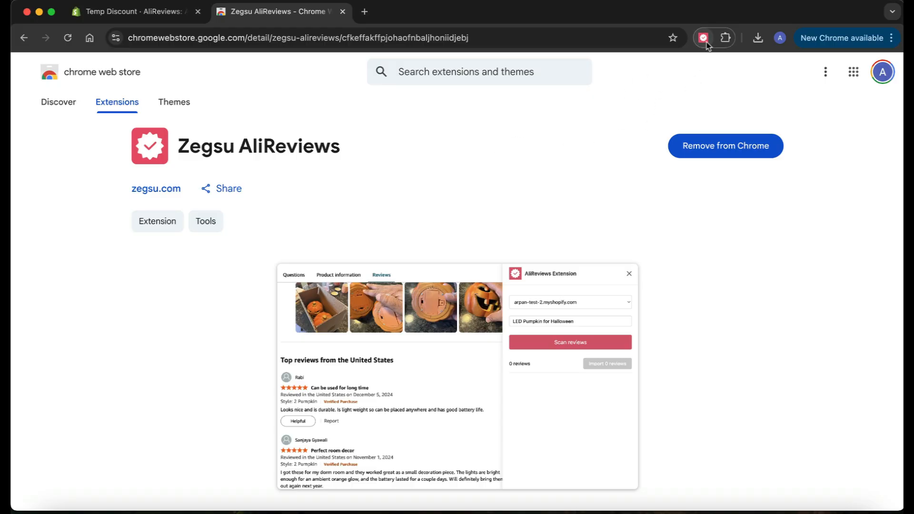
{"action": "left_click", "coordinate": [292, 37]}
{"action": "type", "text": "amazon.in"}
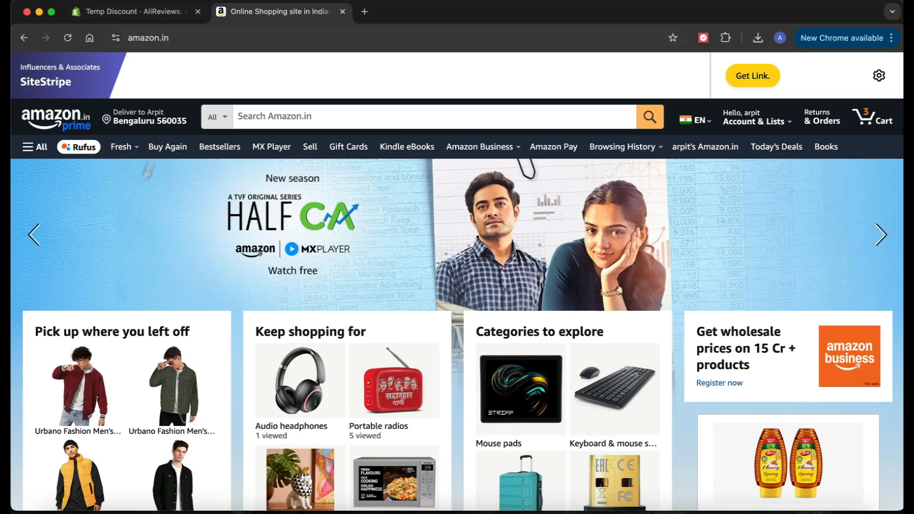
{"action": "mouse_move", "coordinate": [137, 191]}
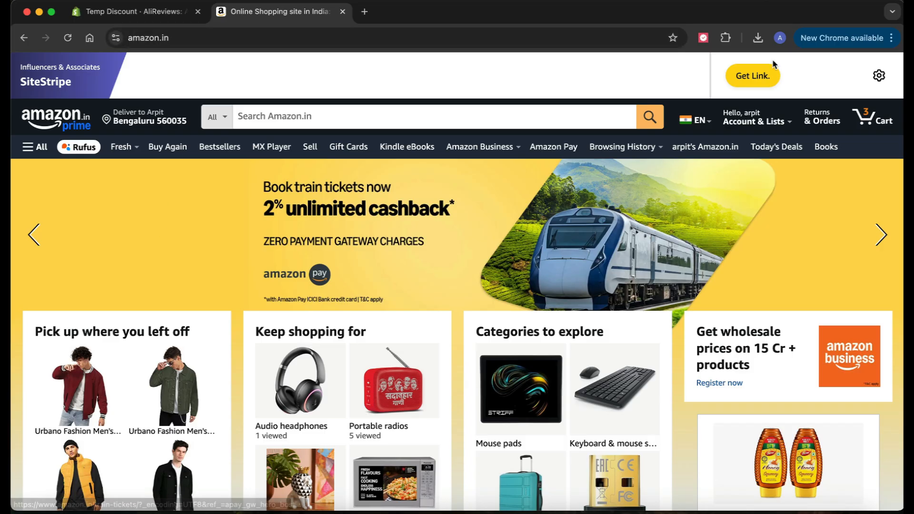
Scroll the Amazon.in homepage down to 'Pick up where you left off'
{"action": "left_click", "coordinate": [756, 116]}
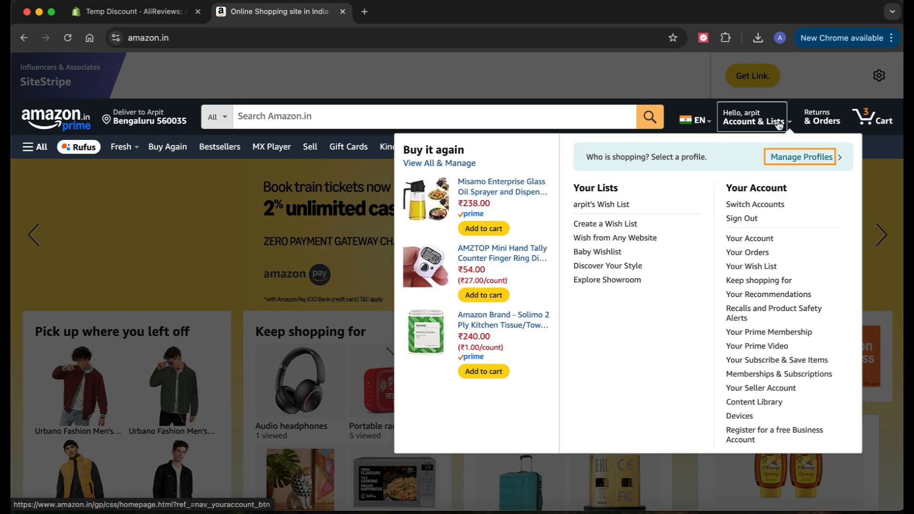
{"action": "mouse_move", "coordinate": [758, 124]}
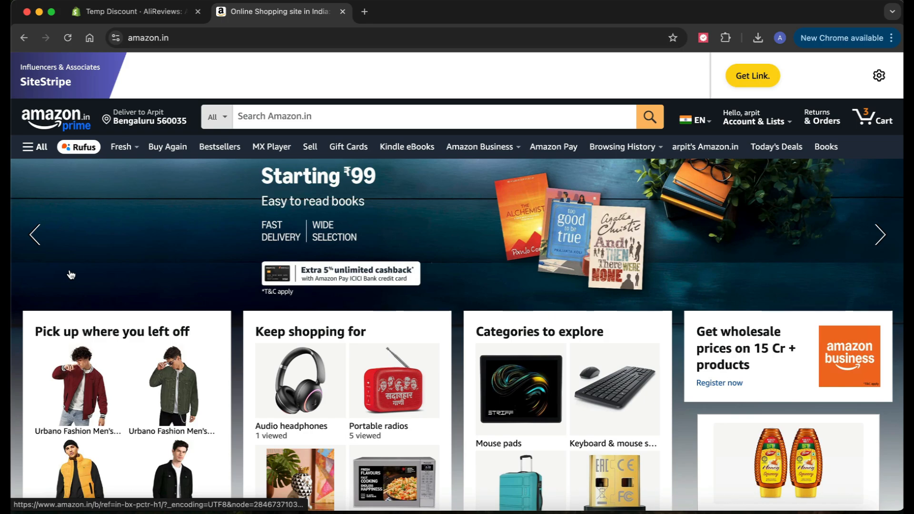
{"action": "scroll", "scroll_direction": "down", "scroll_amount": 3}
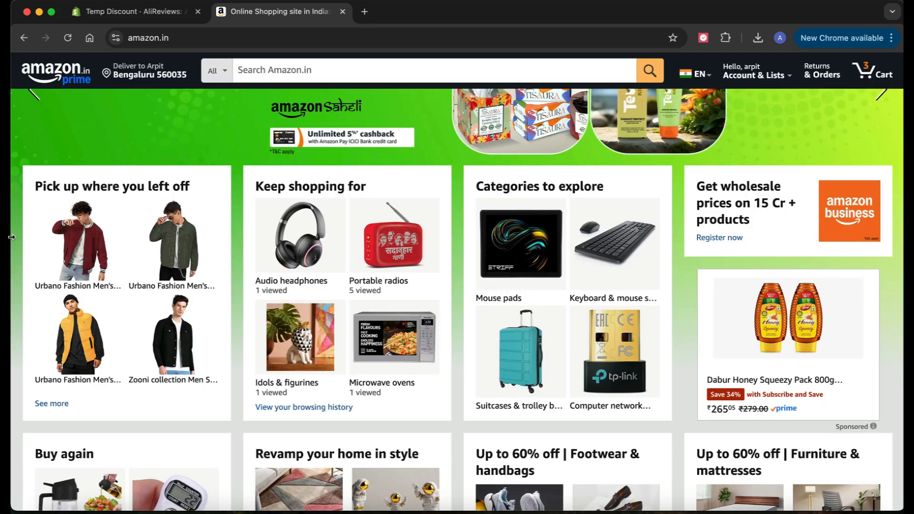
Open the Urbano Fashion maroon varsity jacket (₹549) product page and scroll down
{"action": "left_click", "coordinate": [78, 238]}
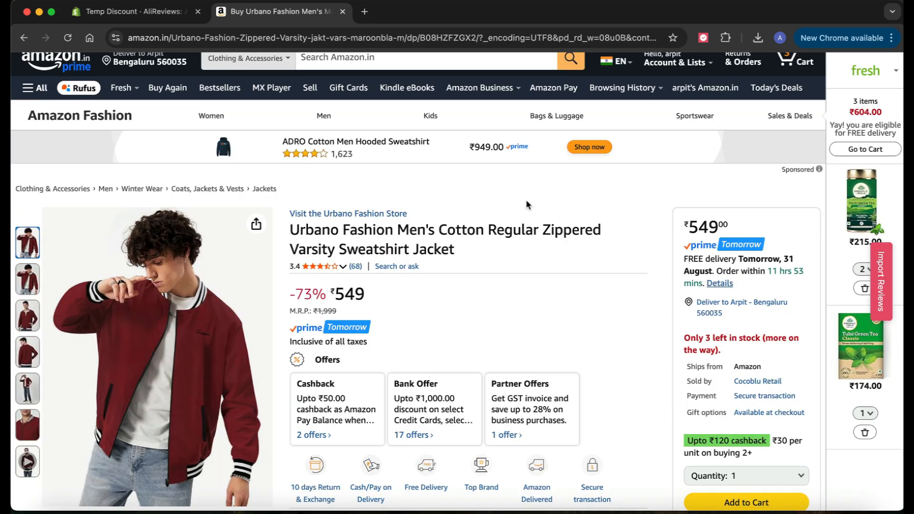
{"action": "mouse_move", "coordinate": [497, 312]}
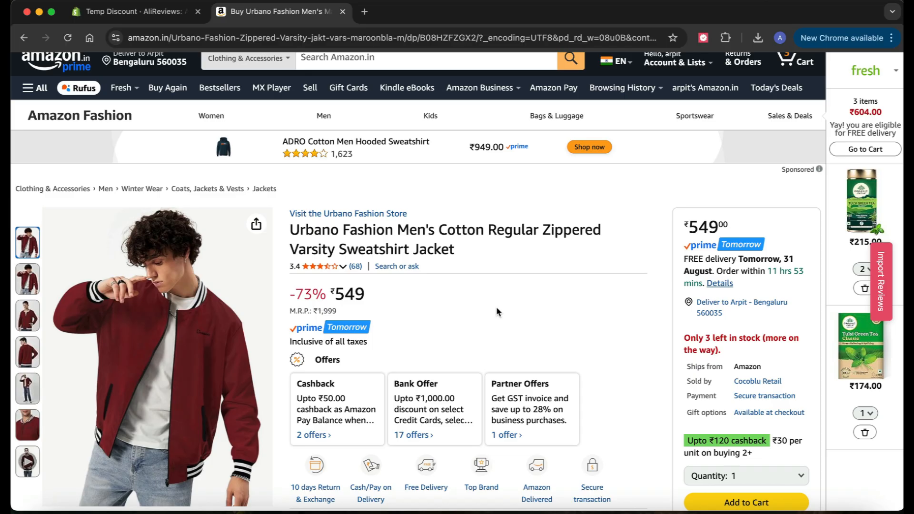
{"action": "scroll", "scroll_direction": "down", "scroll_amount": 3}
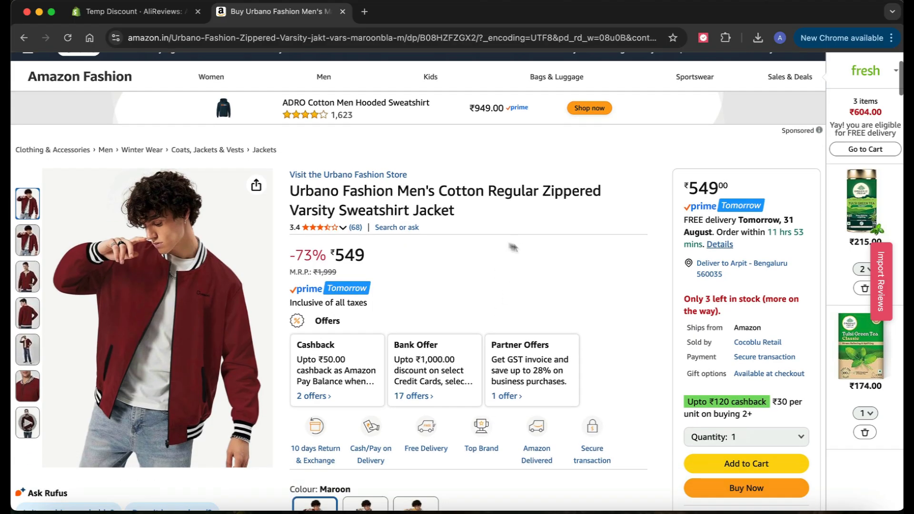
{"action": "mouse_move", "coordinate": [486, 264]}
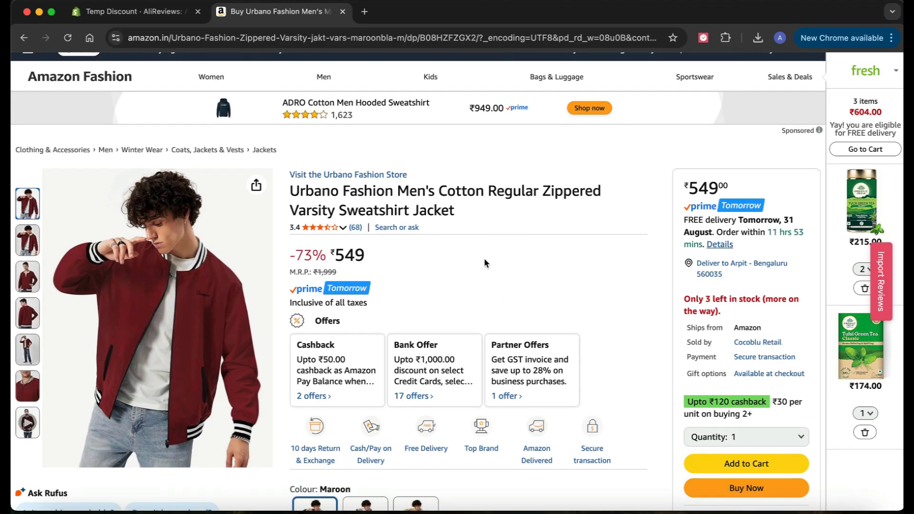
{"action": "mouse_move", "coordinate": [820, 290]}
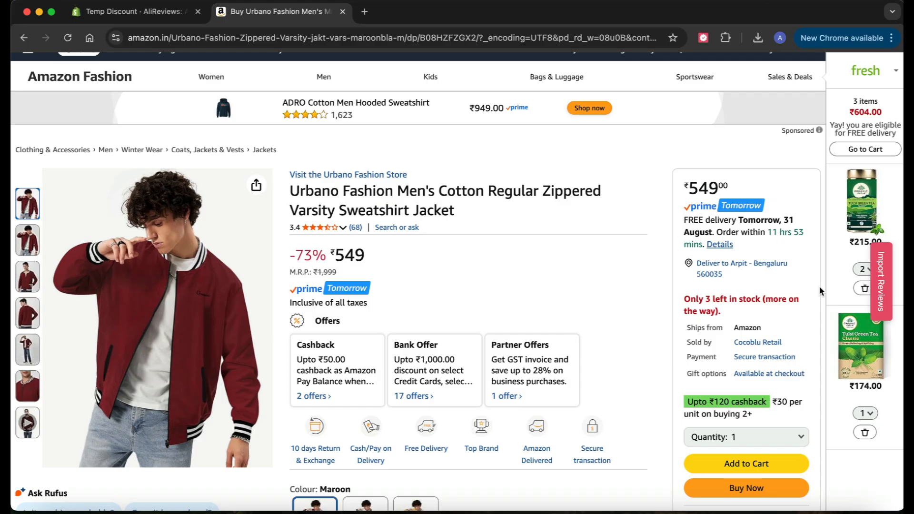
{"action": "mouse_move", "coordinate": [882, 296]}
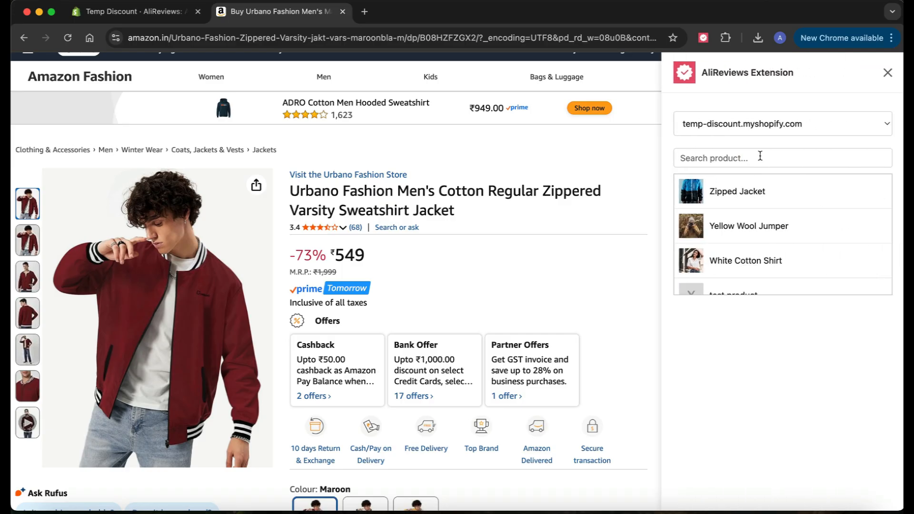
{"action": "mouse_move", "coordinate": [794, 136]}
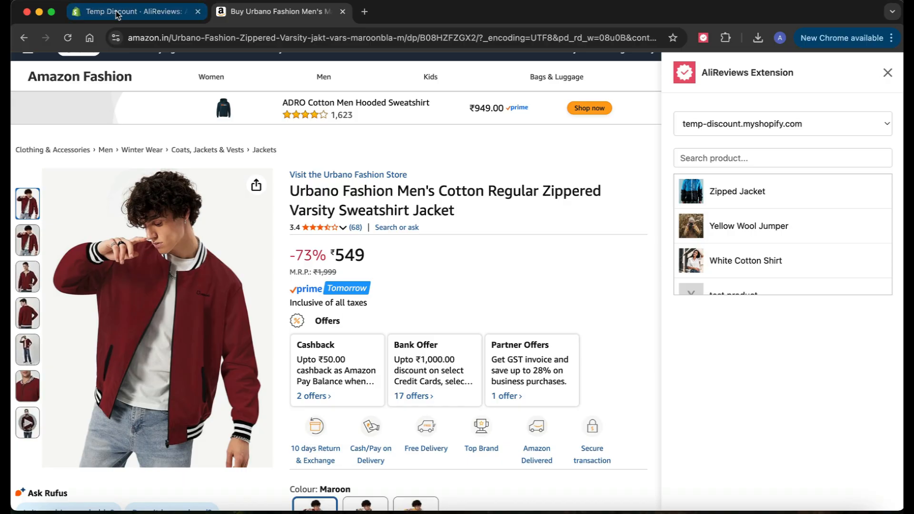
{"action": "left_click", "coordinate": [134, 12]}
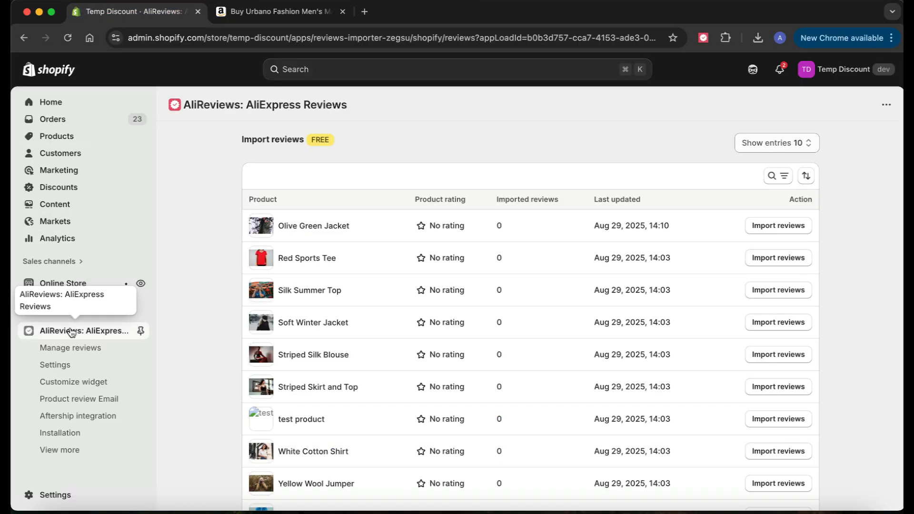
{"action": "mouse_move", "coordinate": [76, 333]}
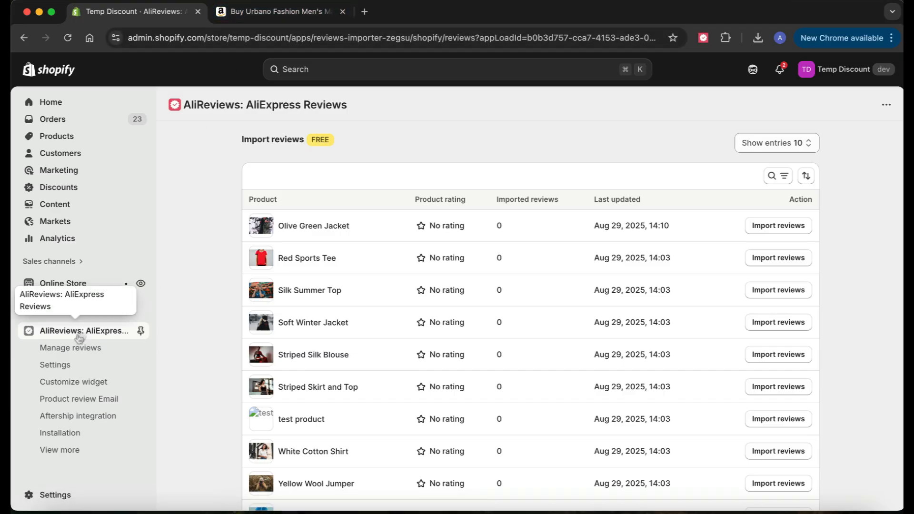
{"action": "left_click", "coordinate": [280, 11]}
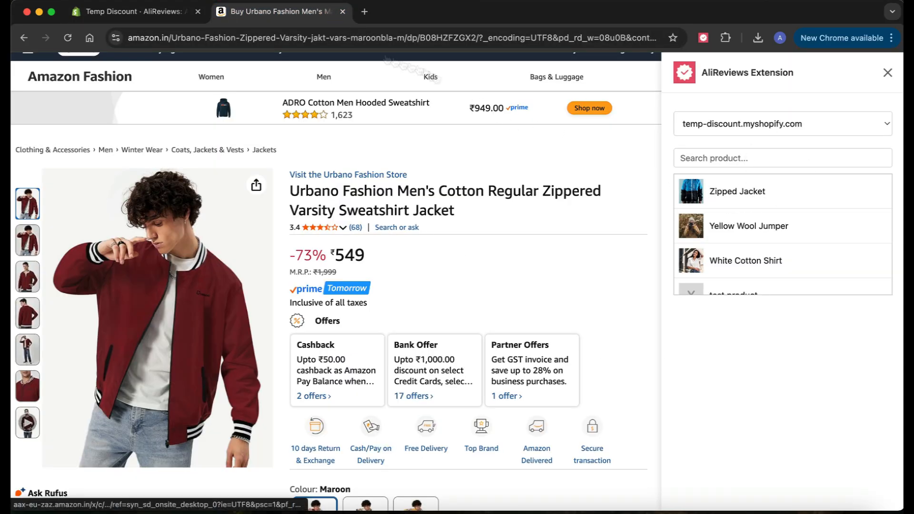
{"action": "left_click", "coordinate": [135, 11]}
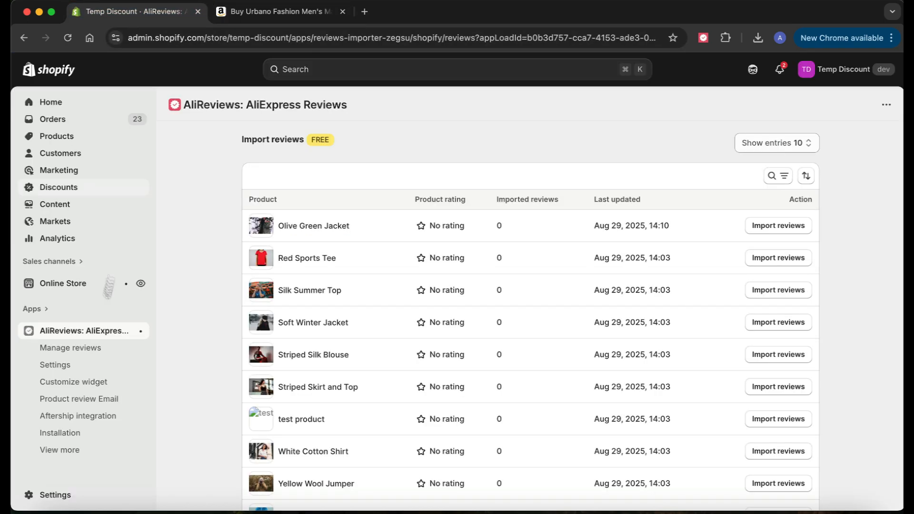
{"action": "left_click", "coordinate": [280, 11]}
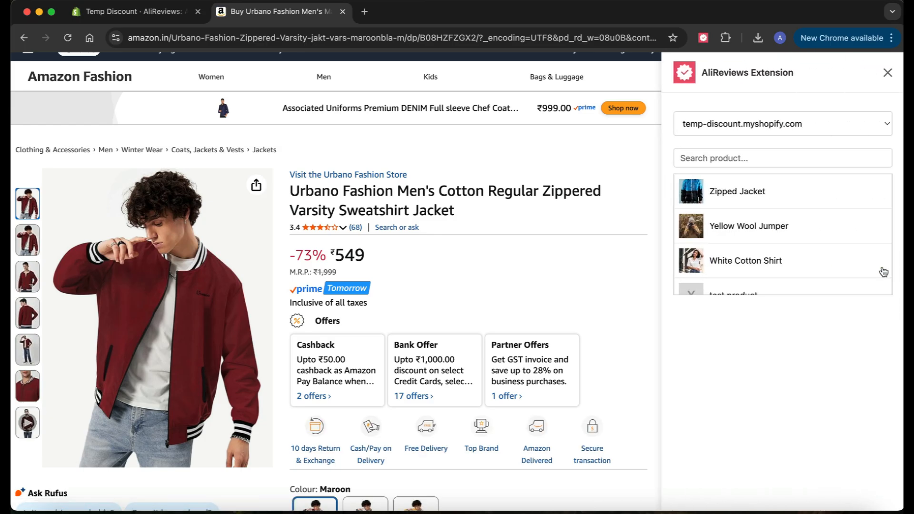
{"action": "mouse_move", "coordinate": [783, 188]}
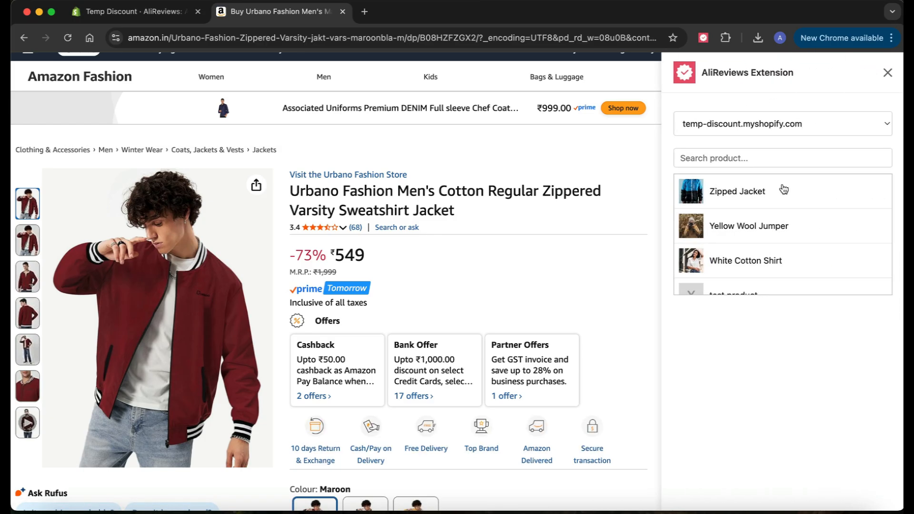
{"action": "left_click", "coordinate": [781, 124]}
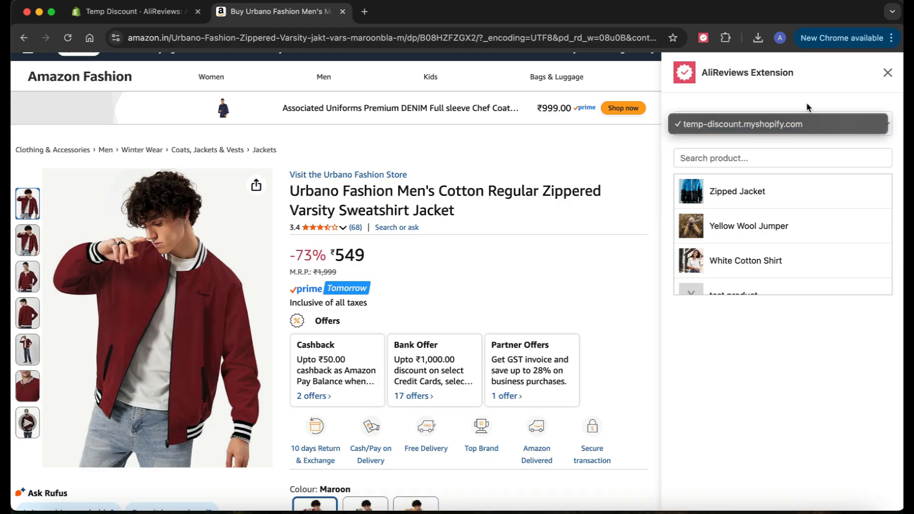
{"action": "left_click", "coordinate": [781, 124]}
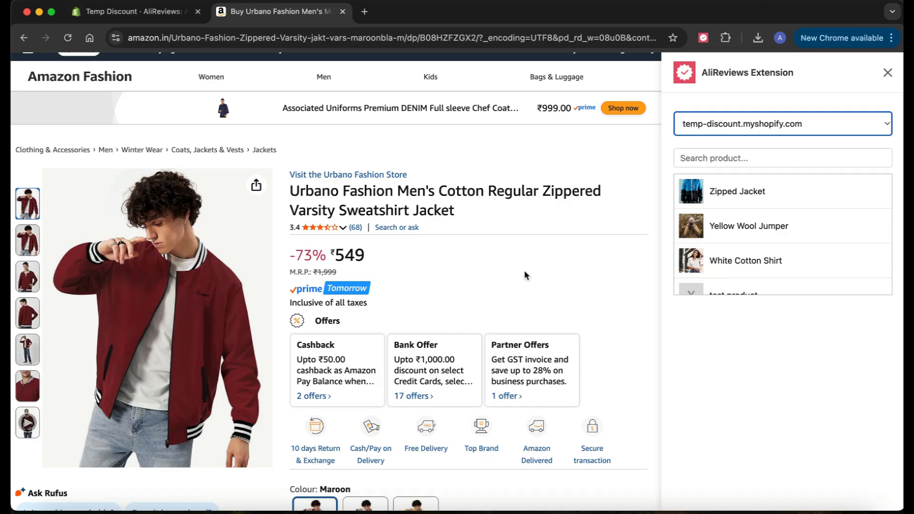
{"action": "mouse_move", "coordinate": [475, 281]}
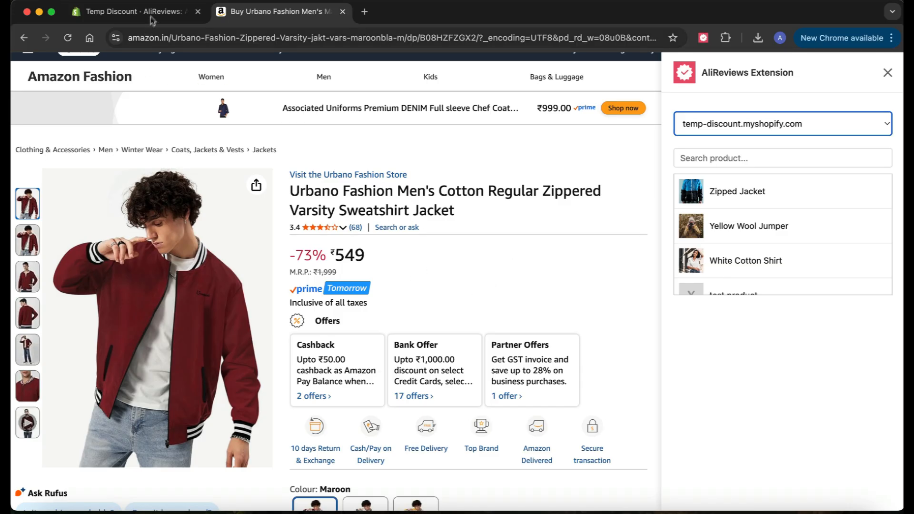
Confirm Zipped Jacket has zero reviews in AliReviews, then return to the Amazon tab
{"action": "left_click", "coordinate": [135, 10]}
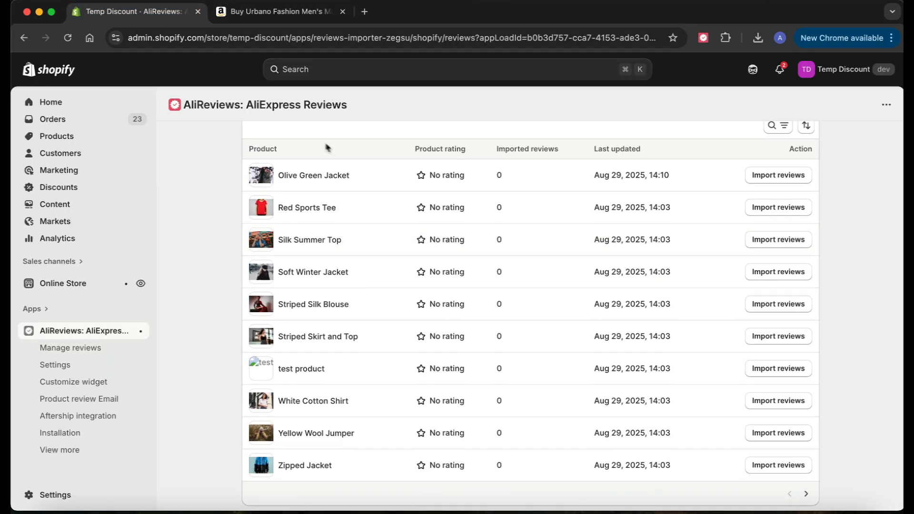
{"action": "mouse_move", "coordinate": [513, 207]}
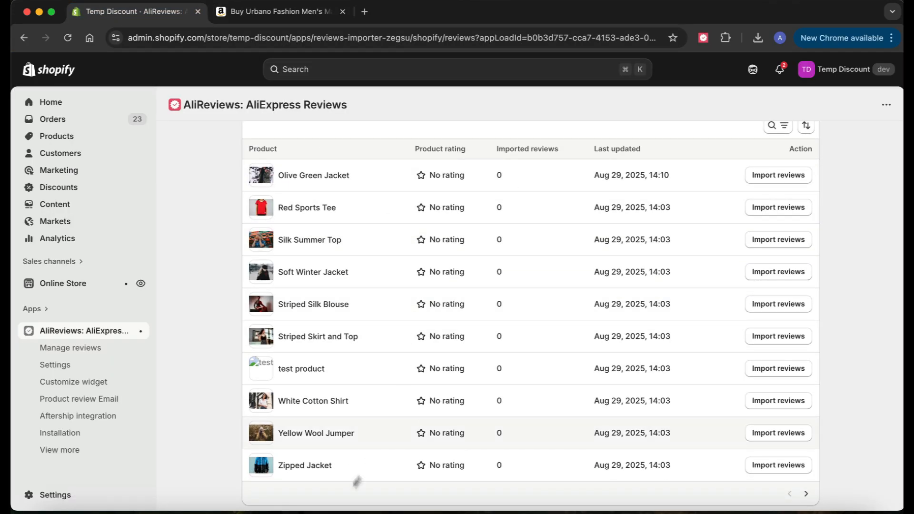
{"action": "mouse_move", "coordinate": [303, 465]}
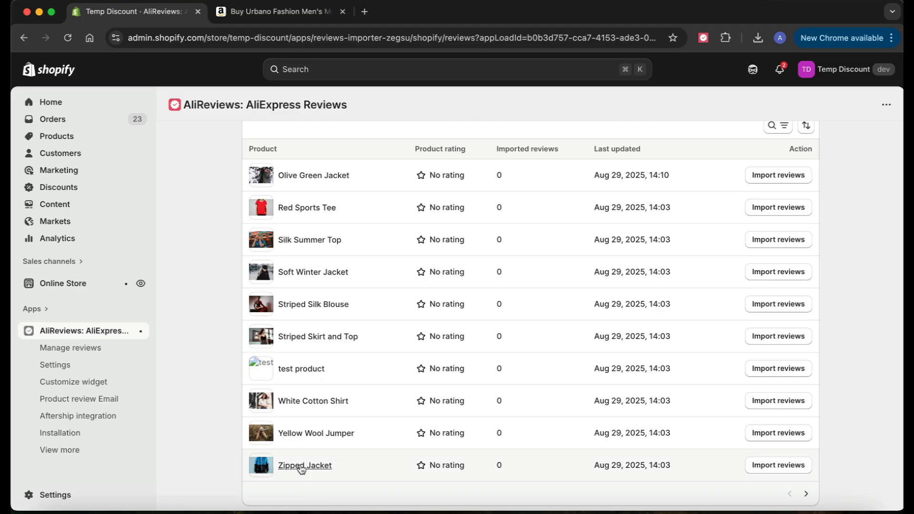
{"action": "left_click", "coordinate": [304, 465]}
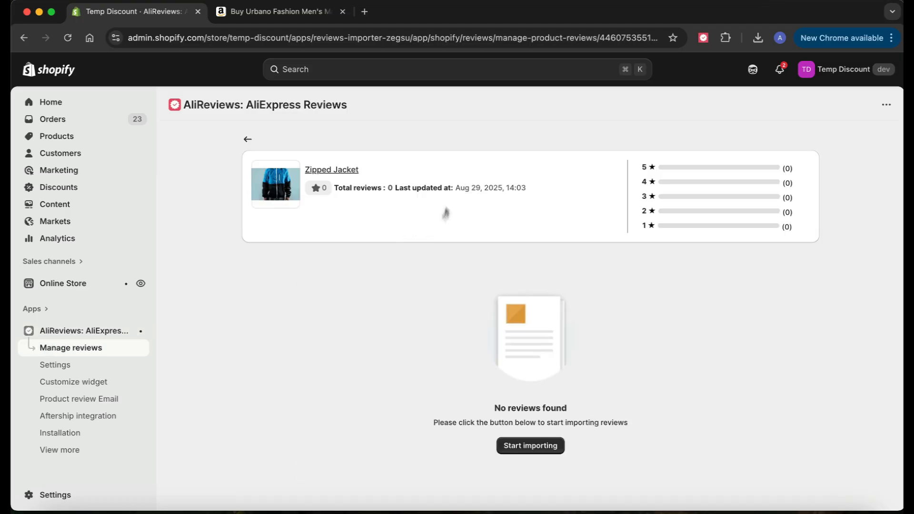
{"action": "mouse_move", "coordinate": [236, 169]}
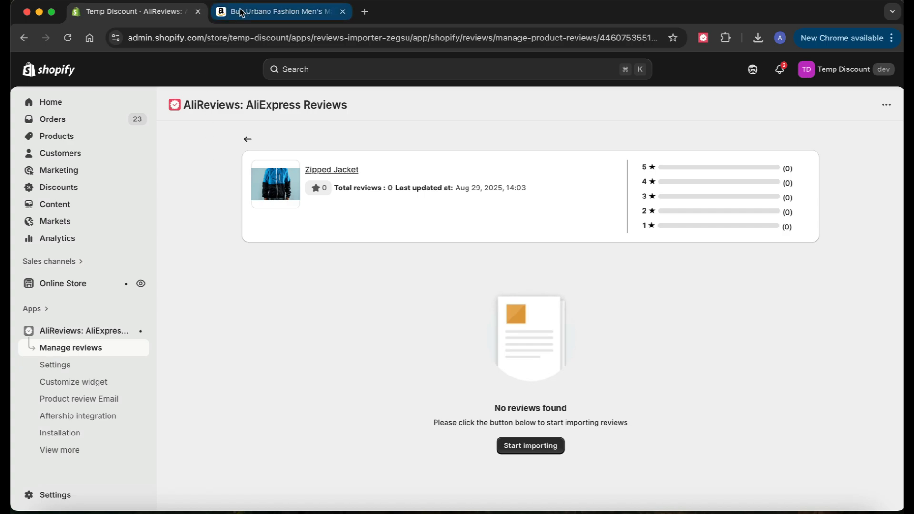
{"action": "left_click", "coordinate": [281, 12]}
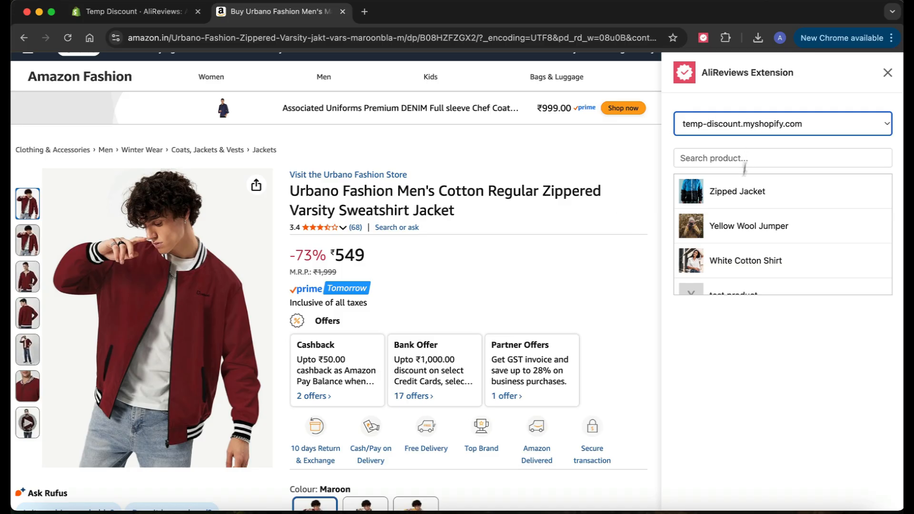
{"action": "mouse_move", "coordinate": [736, 200]}
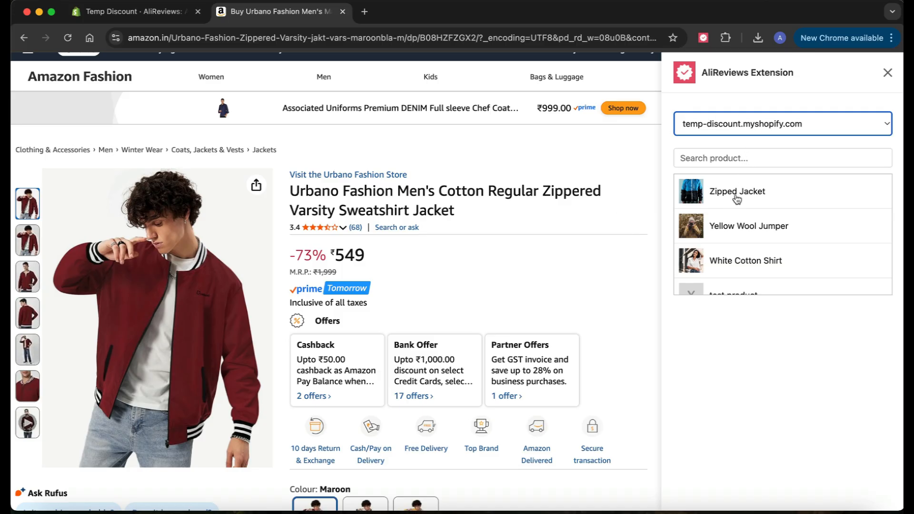
Search 'zip' and pick Zipped Jacket as the target product
{"action": "left_click", "coordinate": [737, 191]}
{"action": "type", "text": "zip"}
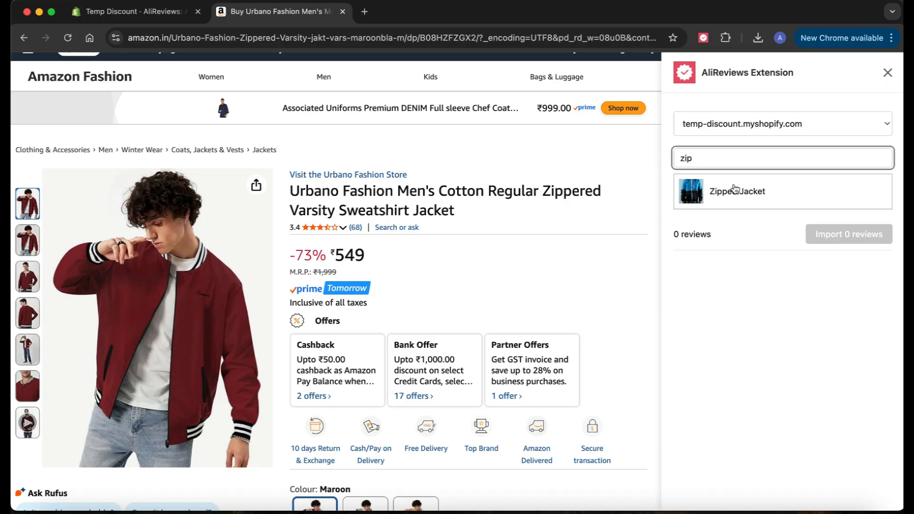
{"action": "mouse_move", "coordinate": [749, 202]}
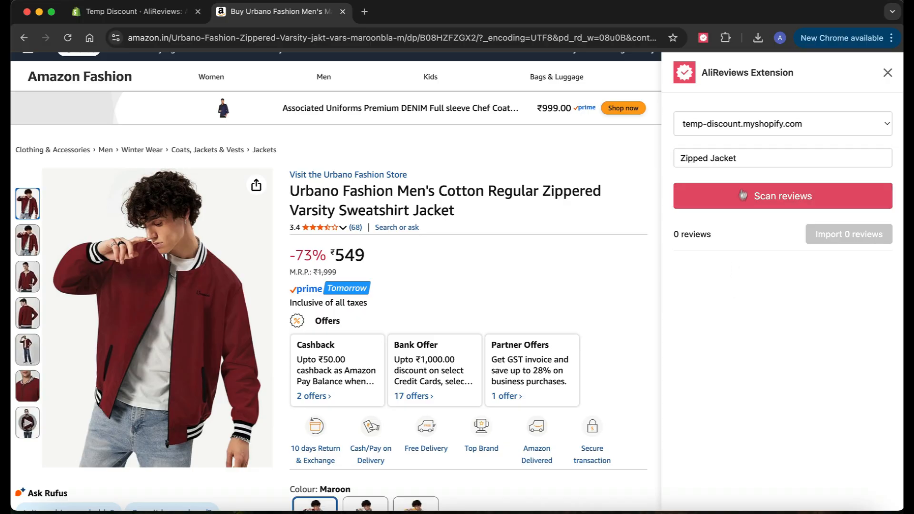
Scan the listing's reviews (30 found) and scroll Amazon's customer reviews to compare
{"action": "left_click", "coordinate": [782, 195]}
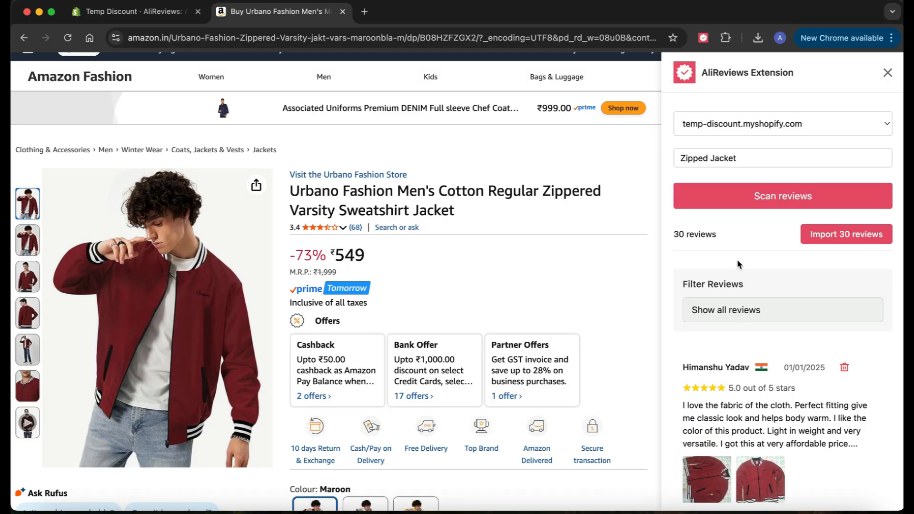
{"action": "mouse_move", "coordinate": [585, 286]}
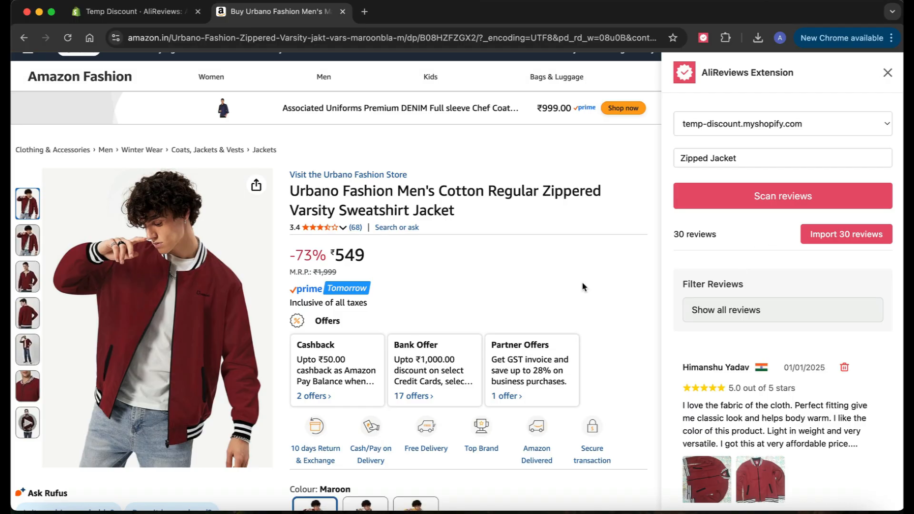
{"action": "mouse_move", "coordinate": [373, 251]}
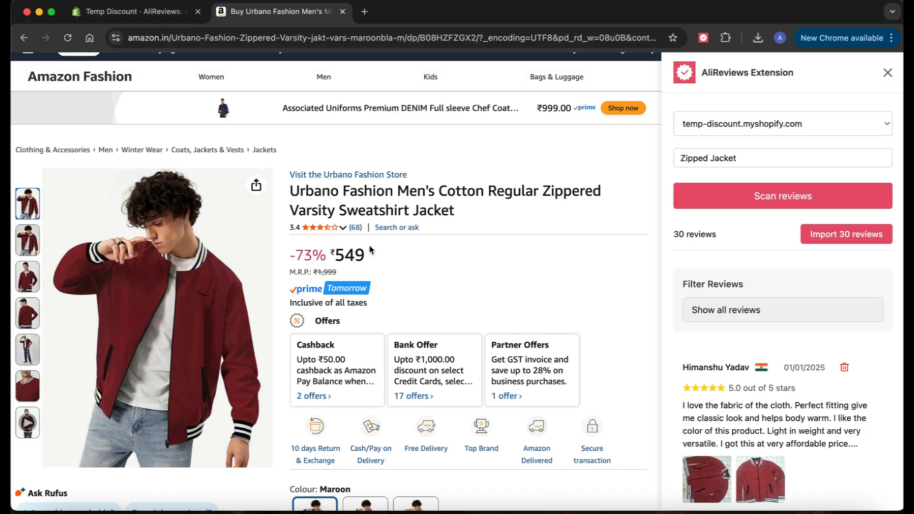
{"action": "mouse_move", "coordinate": [356, 228]}
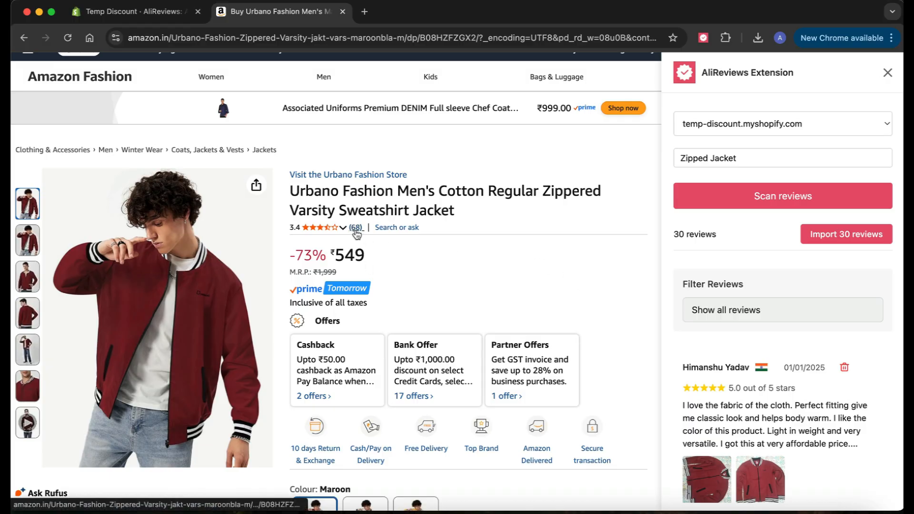
{"action": "mouse_move", "coordinate": [373, 244]}
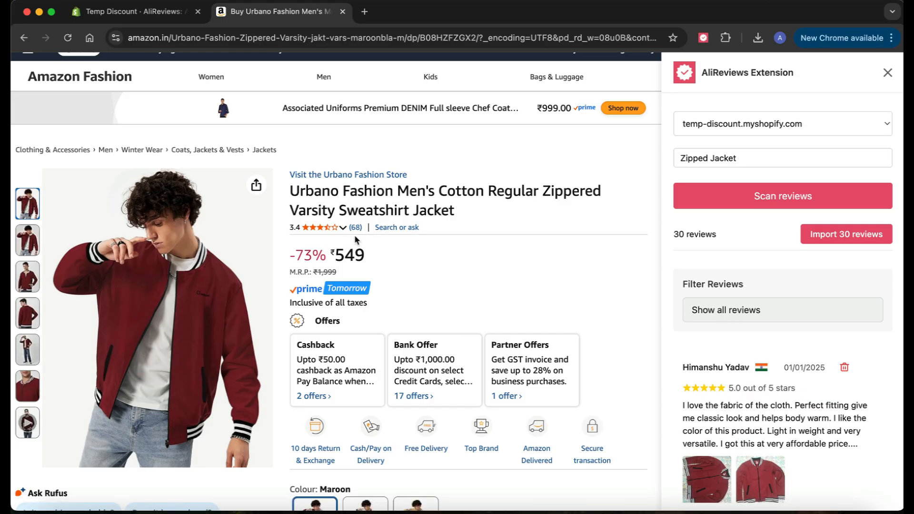
{"action": "mouse_move", "coordinate": [371, 239]}
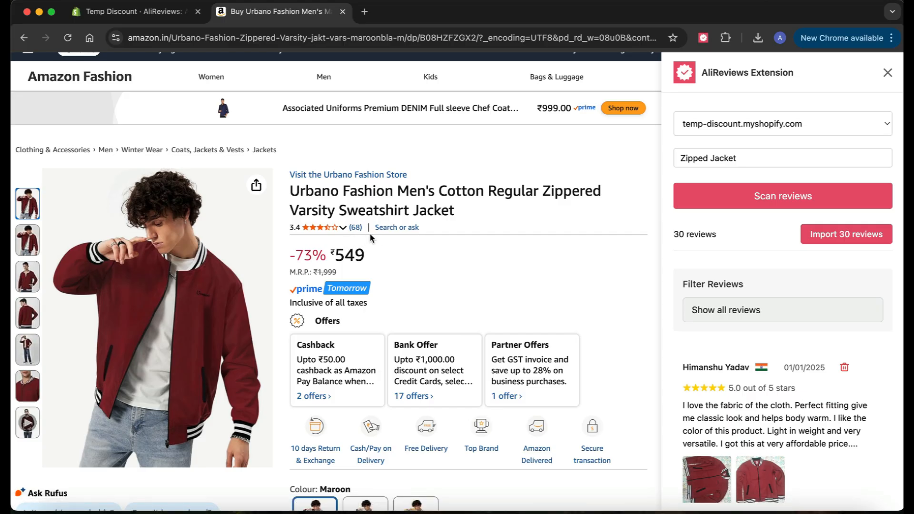
{"action": "scroll", "scroll_direction": "down", "scroll_amount": 3}
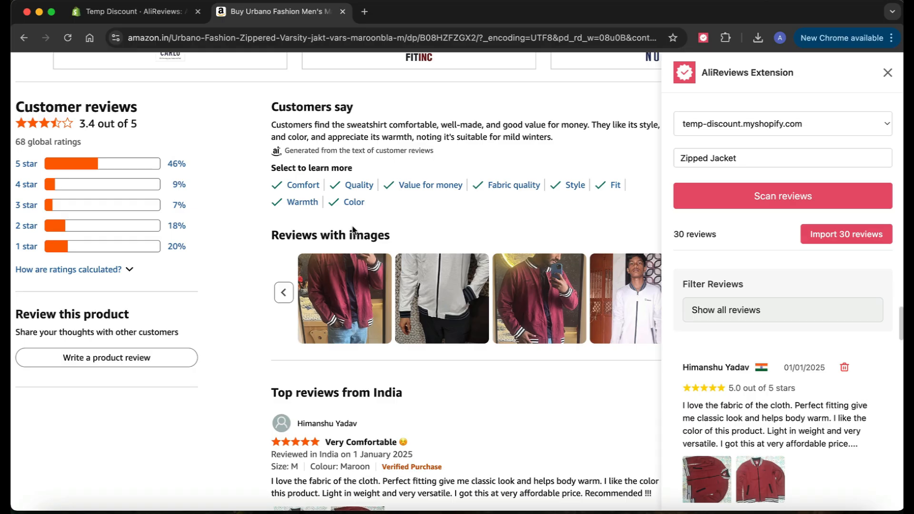
{"action": "scroll", "scroll_direction": "down", "scroll_amount": 3}
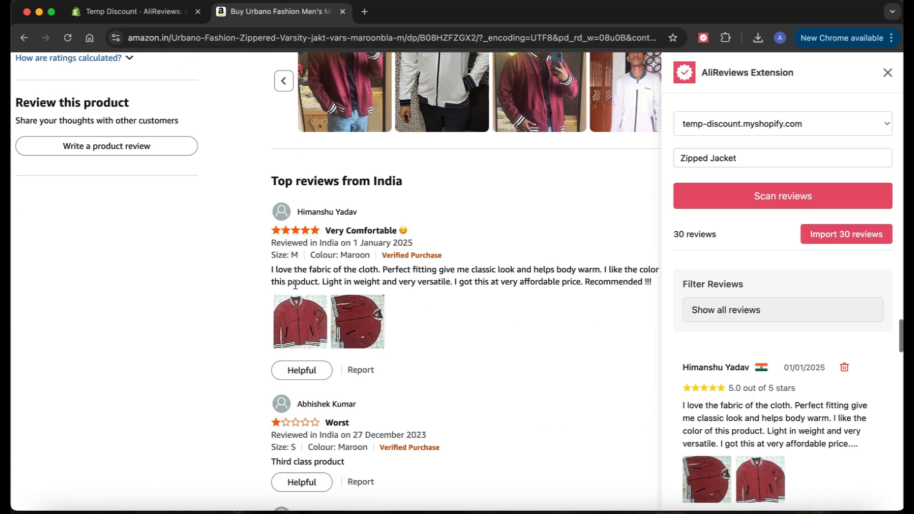
{"action": "scroll", "scroll_direction": "down", "scroll_amount": 3}
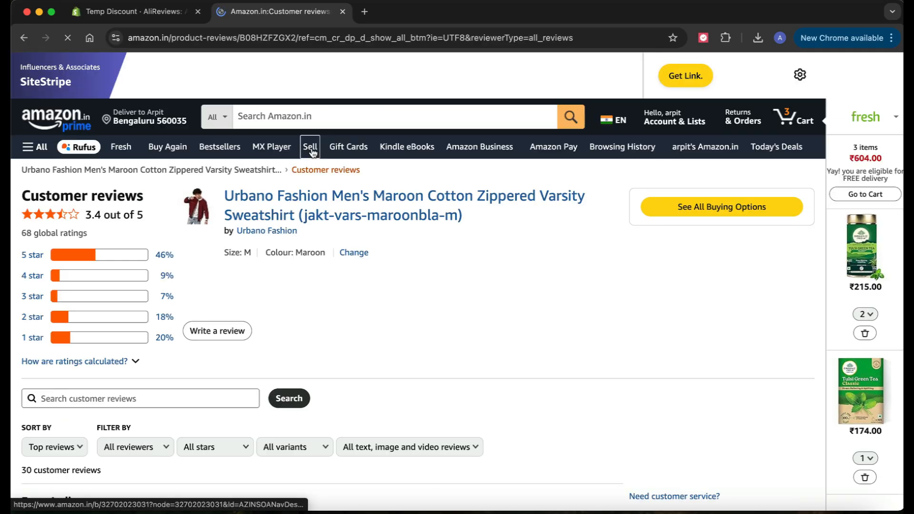
{"action": "scroll", "scroll_direction": "down", "scroll_amount": 3}
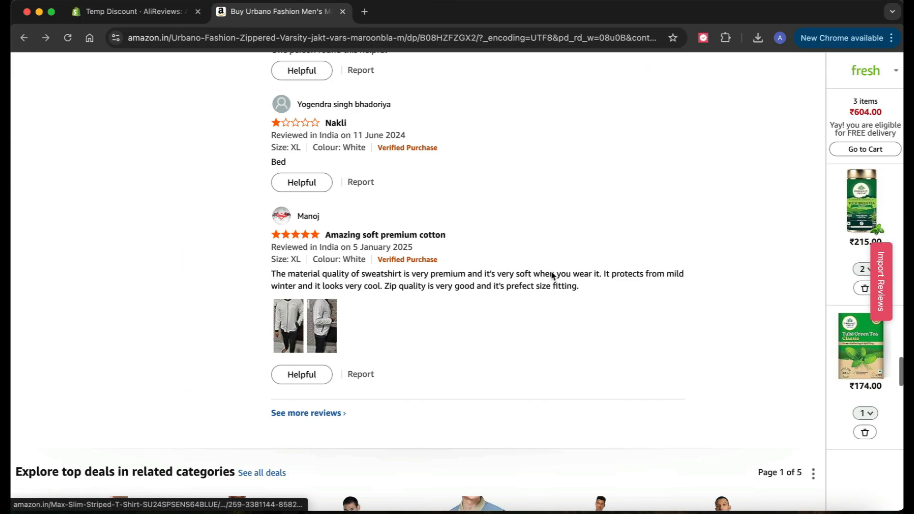
Reopen the importer on Zipped Jacket and scroll the 30 scanned reviews
{"action": "left_click", "coordinate": [880, 280]}
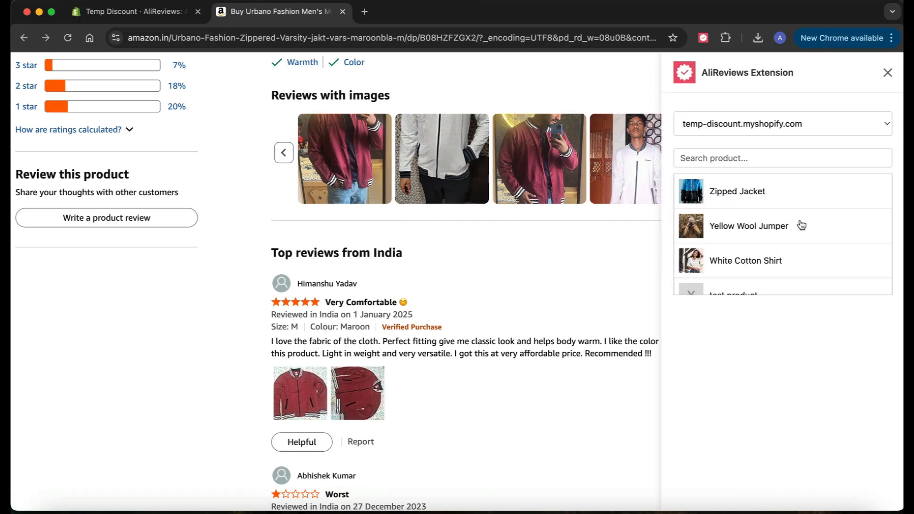
{"action": "left_click", "coordinate": [737, 191]}
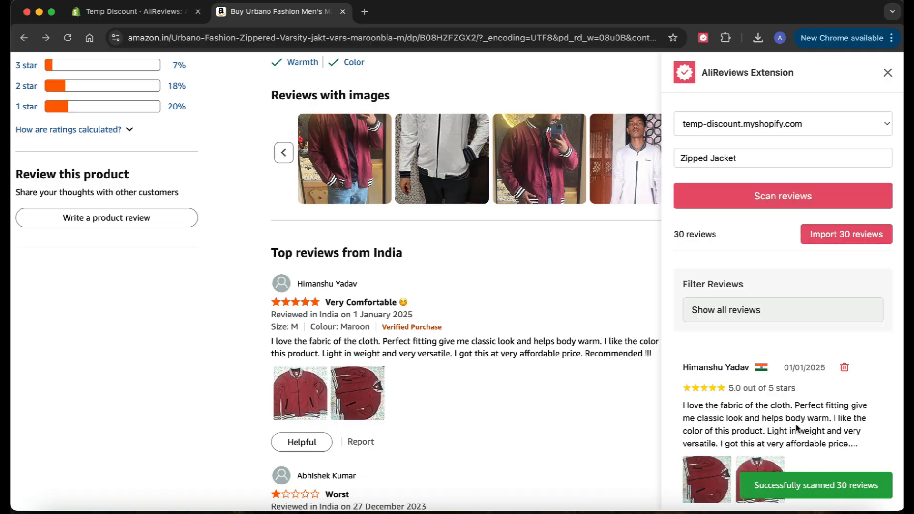
{"action": "mouse_move", "coordinate": [750, 278]}
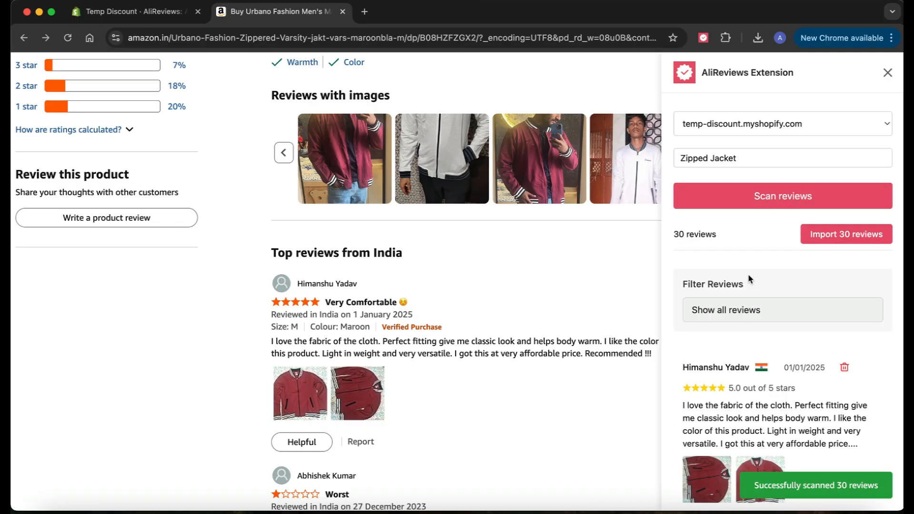
{"action": "scroll", "scroll_direction": "down", "scroll_amount": 3}
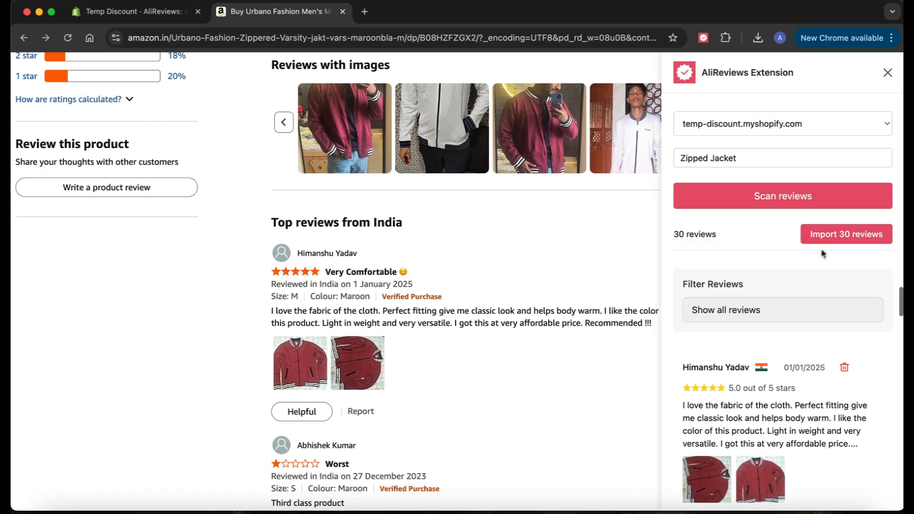
{"action": "mouse_move", "coordinate": [760, 232]}
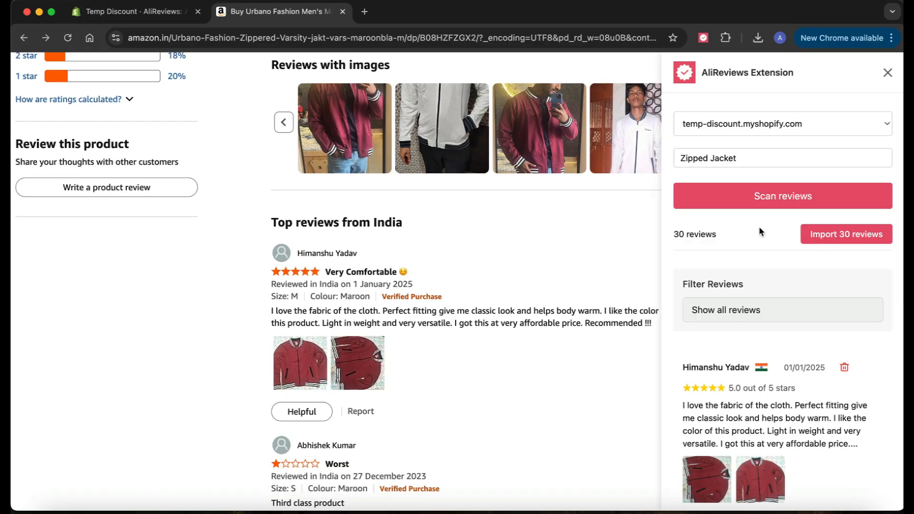
{"action": "mouse_move", "coordinate": [758, 344]}
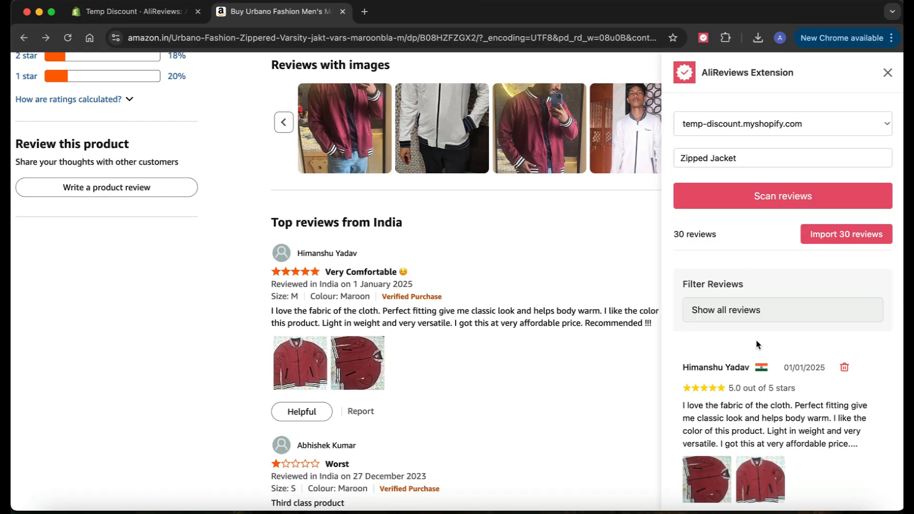
{"action": "scroll", "scroll_direction": "down", "scroll_amount": 3}
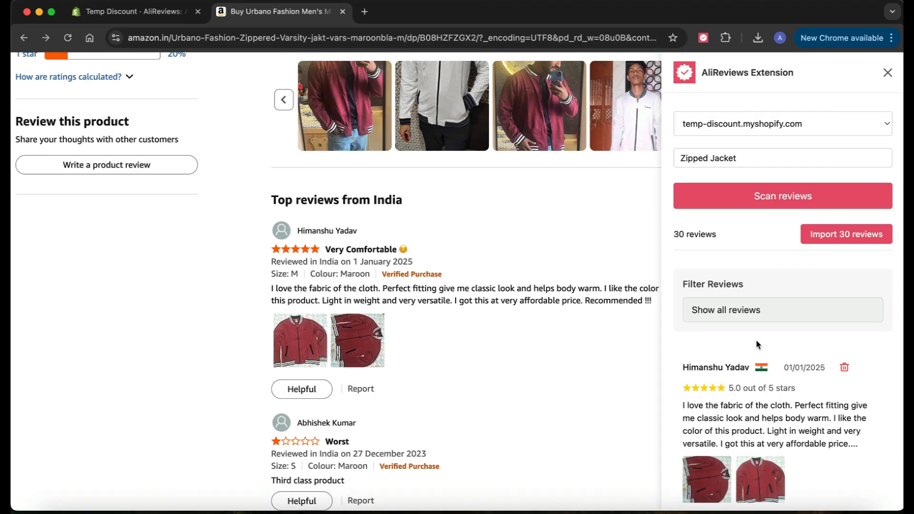
{"action": "mouse_move", "coordinate": [717, 299]}
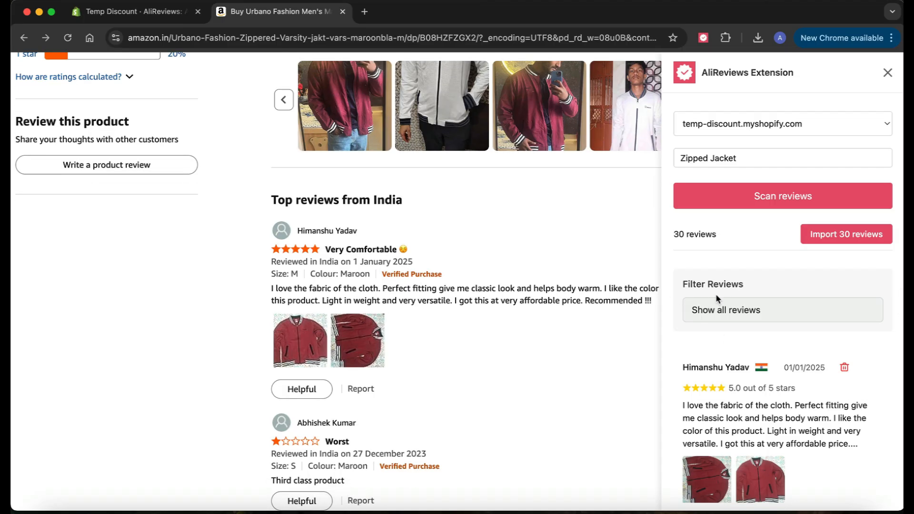
{"action": "left_click", "coordinate": [782, 310]}
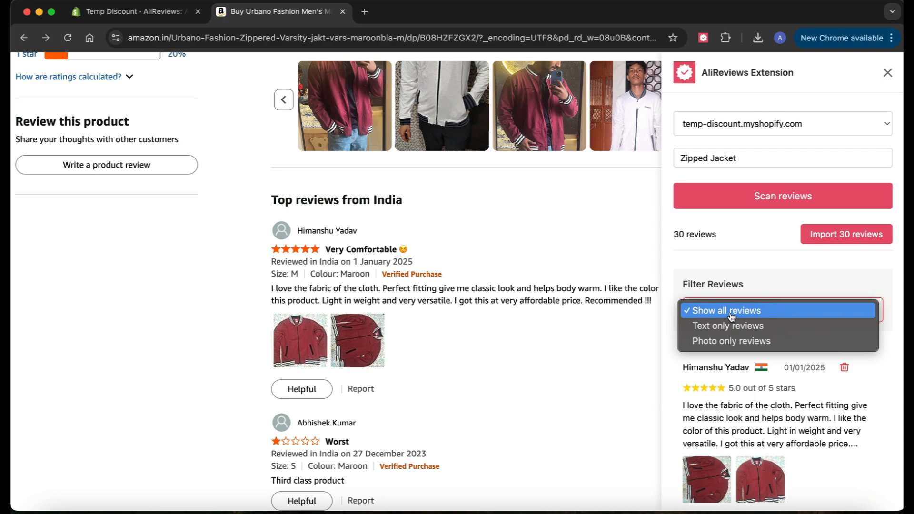
{"action": "mouse_move", "coordinate": [734, 314]}
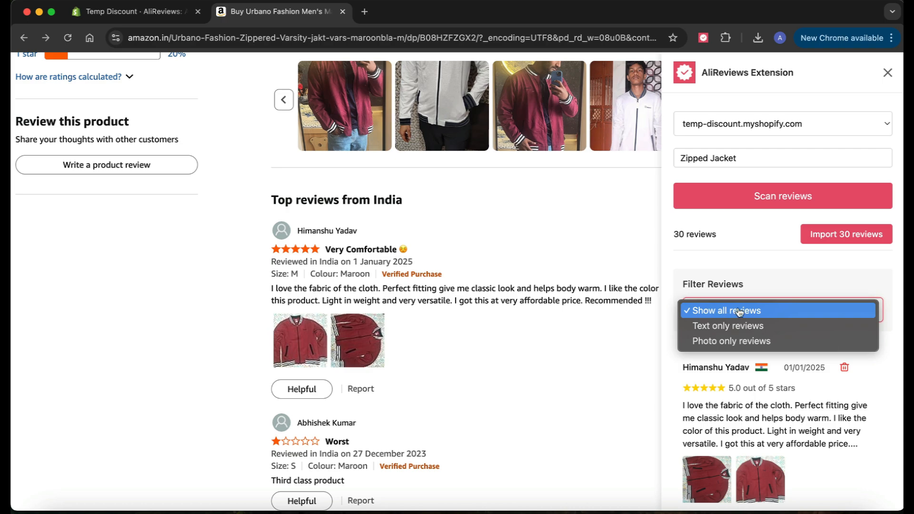
{"action": "left_click", "coordinate": [726, 310]}
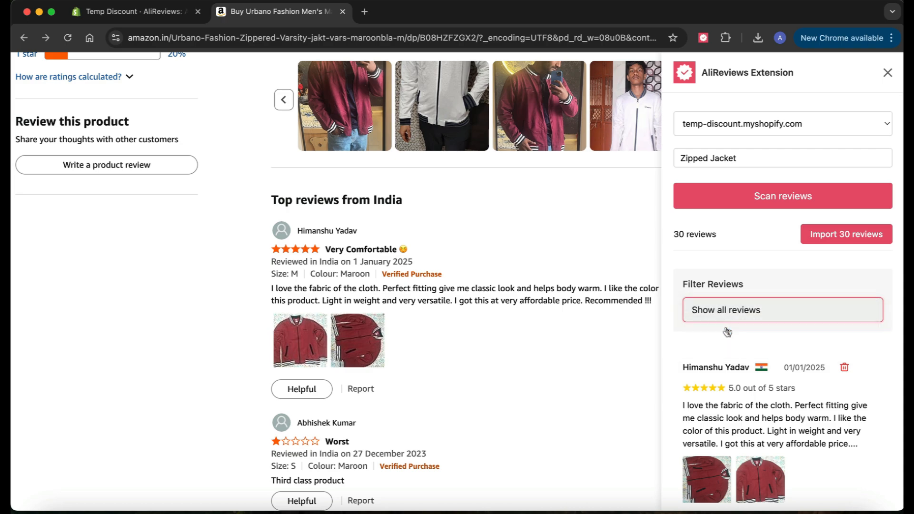
{"action": "left_click", "coordinate": [782, 310]}
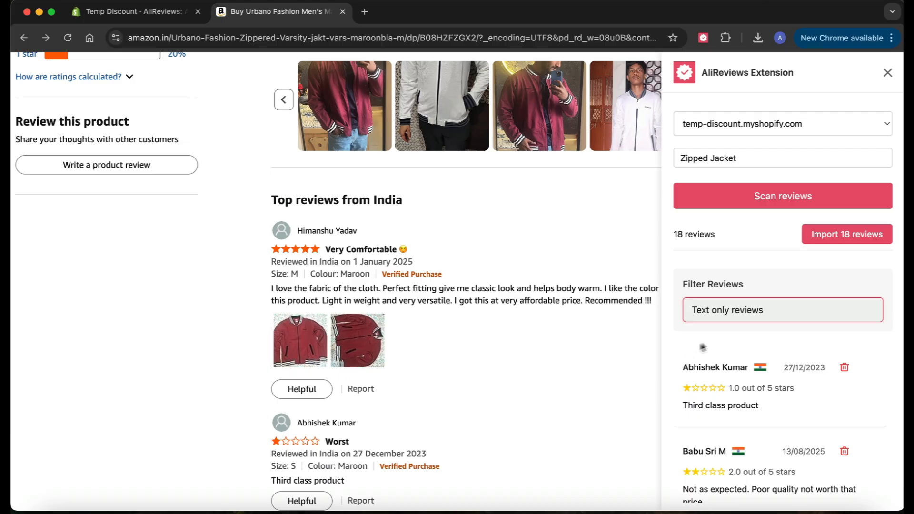
{"action": "left_click", "coordinate": [781, 309]}
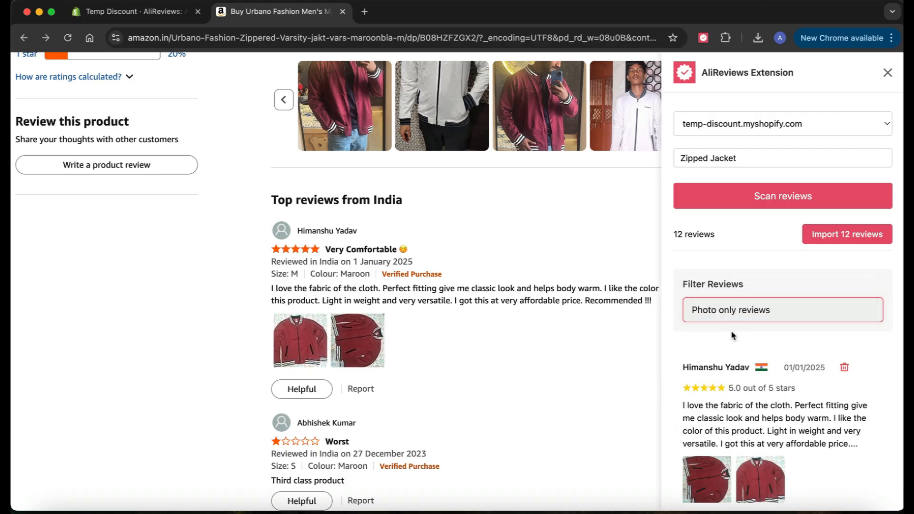
{"action": "mouse_move", "coordinate": [777, 375]}
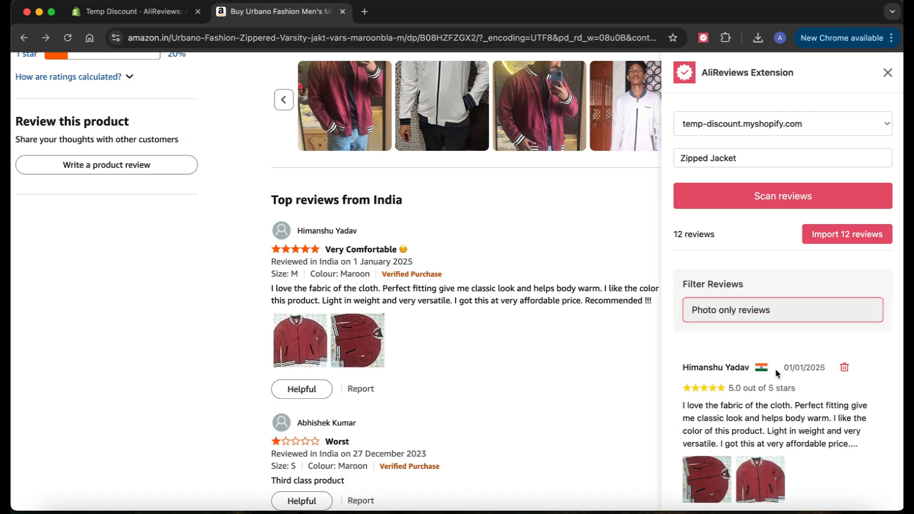
{"action": "scroll", "scroll_direction": "down", "scroll_amount": 3}
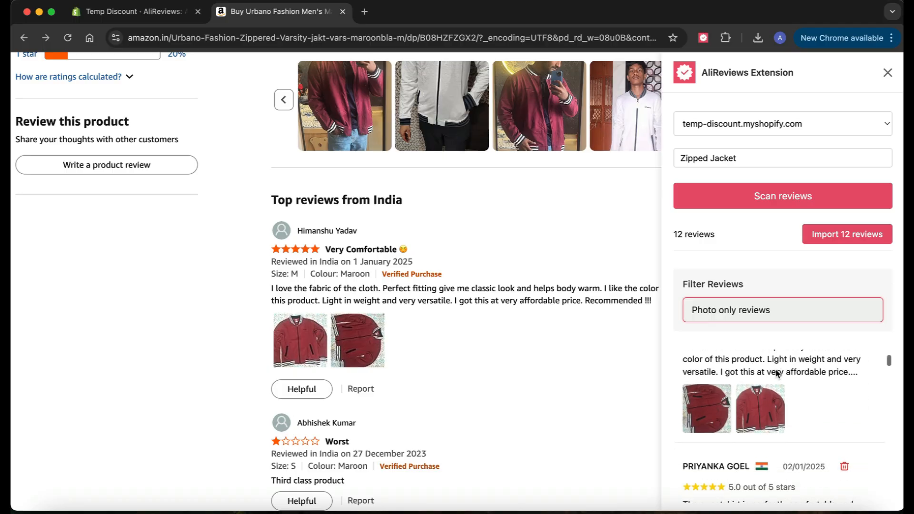
{"action": "scroll", "scroll_direction": "down", "scroll_amount": 3}
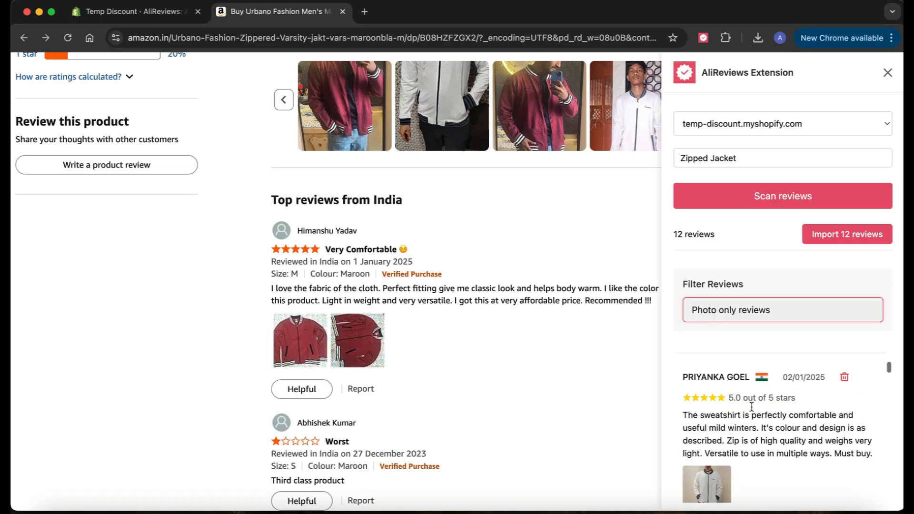
{"action": "scroll", "scroll_direction": "down", "scroll_amount": 3}
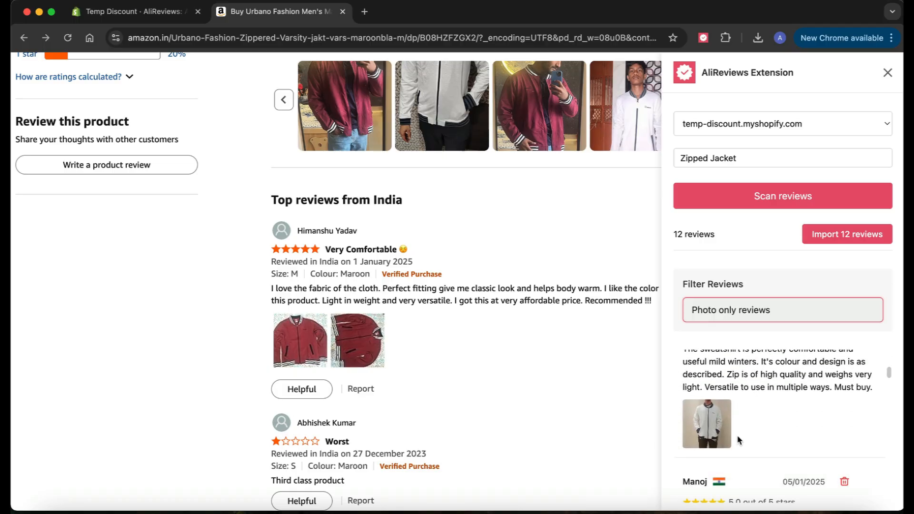
{"action": "scroll", "scroll_direction": "down", "scroll_amount": 3}
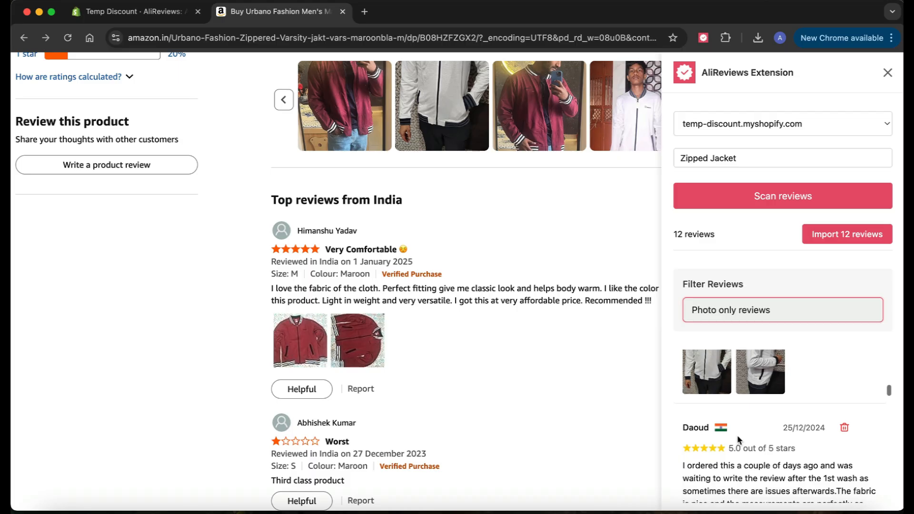
{"action": "scroll", "scroll_direction": "down", "scroll_amount": 3}
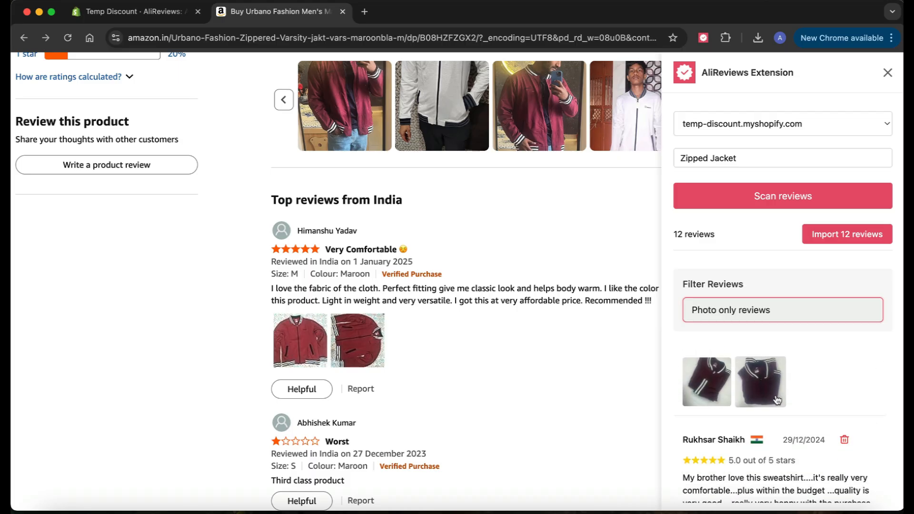
{"action": "scroll", "scroll_direction": "down", "scroll_amount": 3}
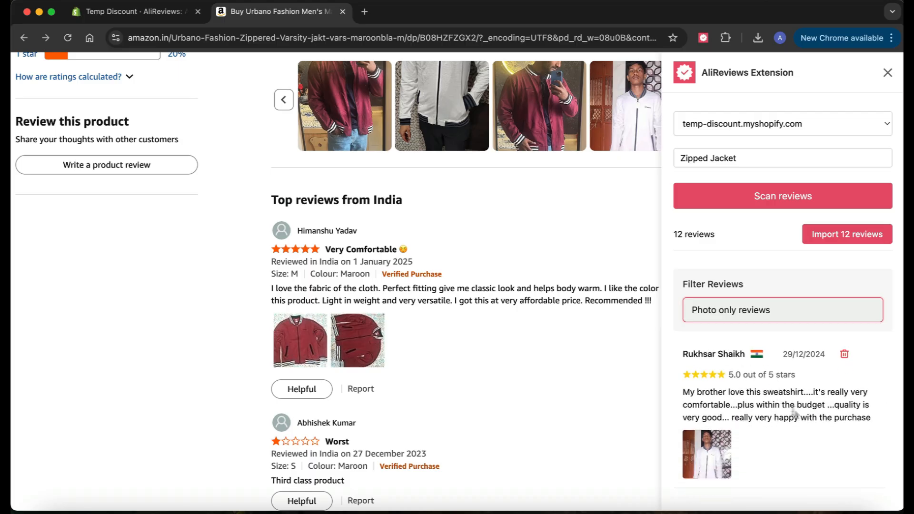
{"action": "mouse_move", "coordinate": [844, 354]}
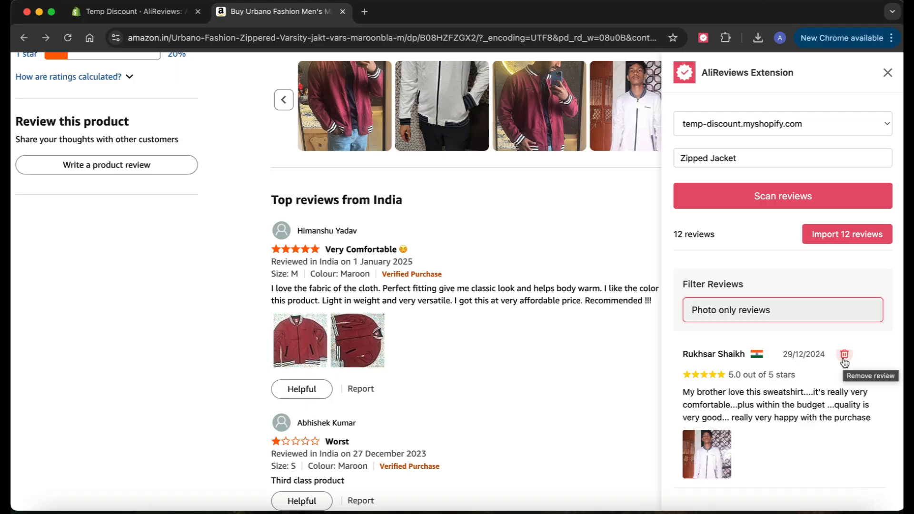
{"action": "left_click", "coordinate": [844, 354]}
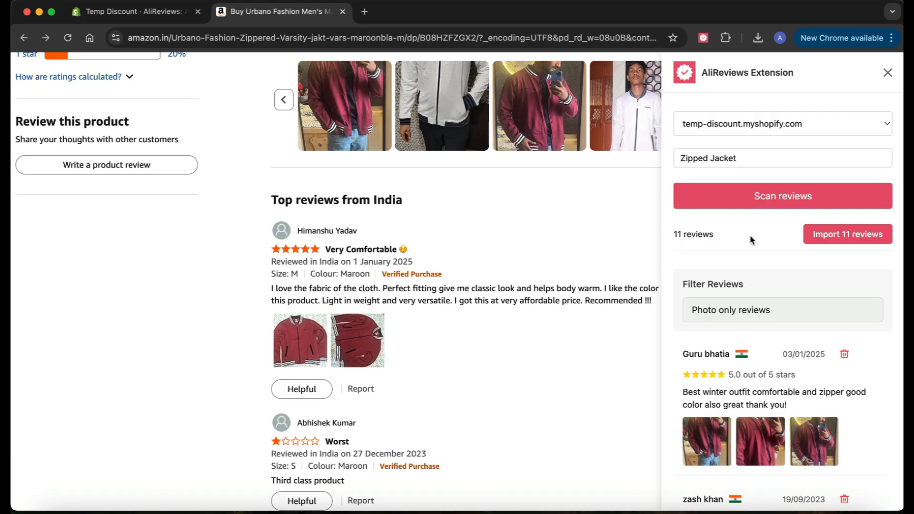
{"action": "mouse_move", "coordinate": [724, 247]}
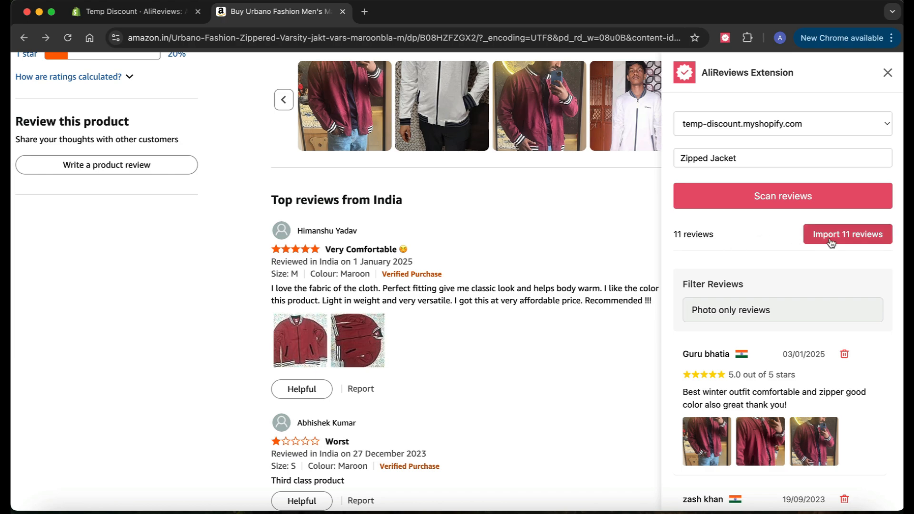
{"action": "left_click", "coordinate": [847, 234]}
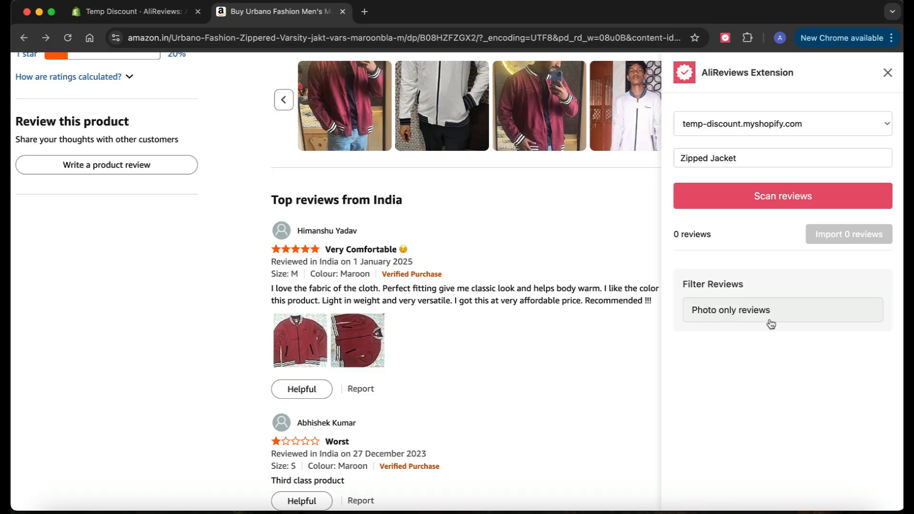
Reload the Shopify admin review page and scroll through the 11 imported 5-star reviews
{"action": "left_click", "coordinate": [134, 12]}
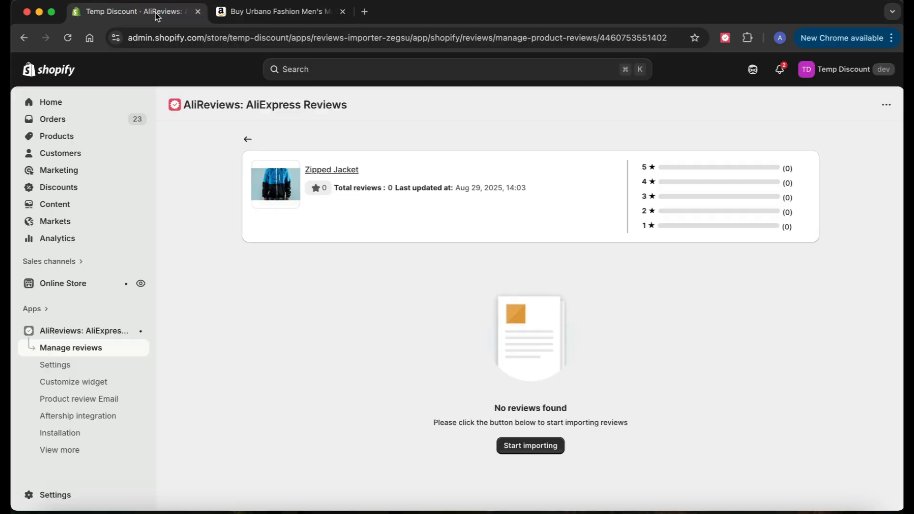
{"action": "mouse_move", "coordinate": [290, 196]}
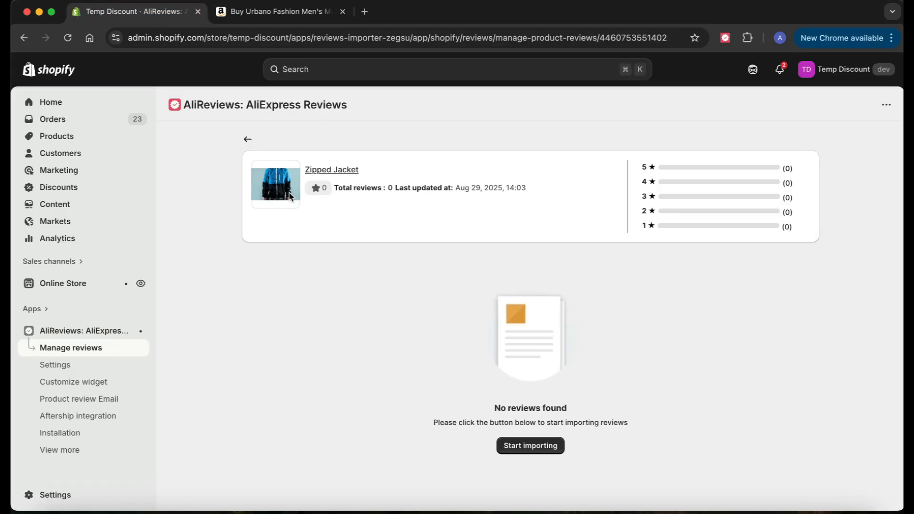
{"action": "mouse_move", "coordinate": [234, 319]}
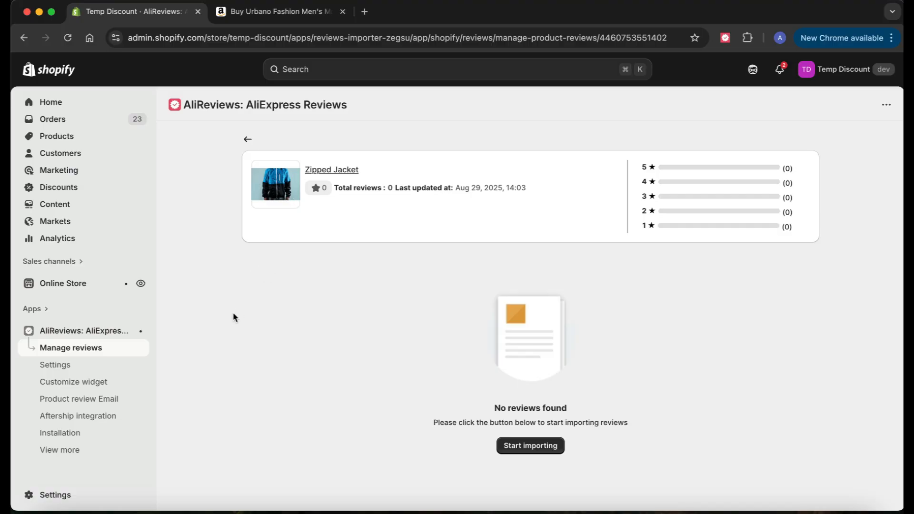
{"action": "left_click", "coordinate": [67, 38]}
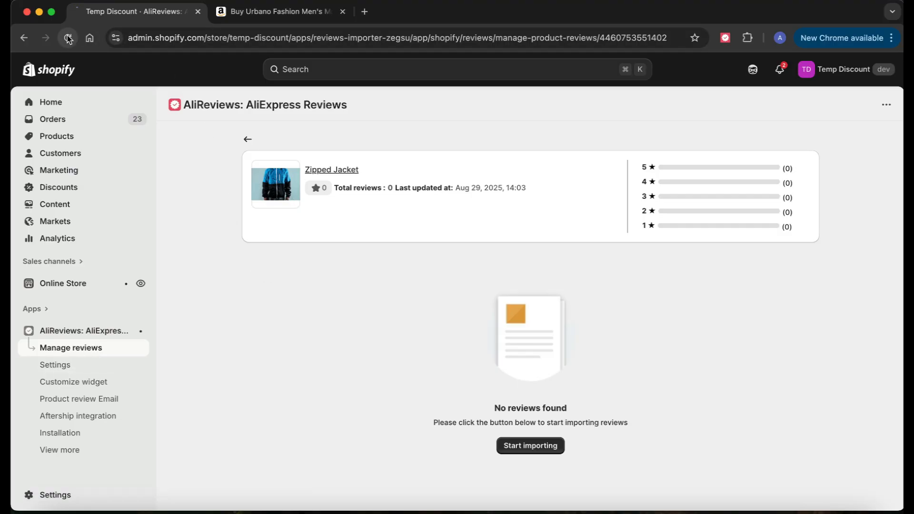
{"action": "left_click", "coordinate": [67, 39]}
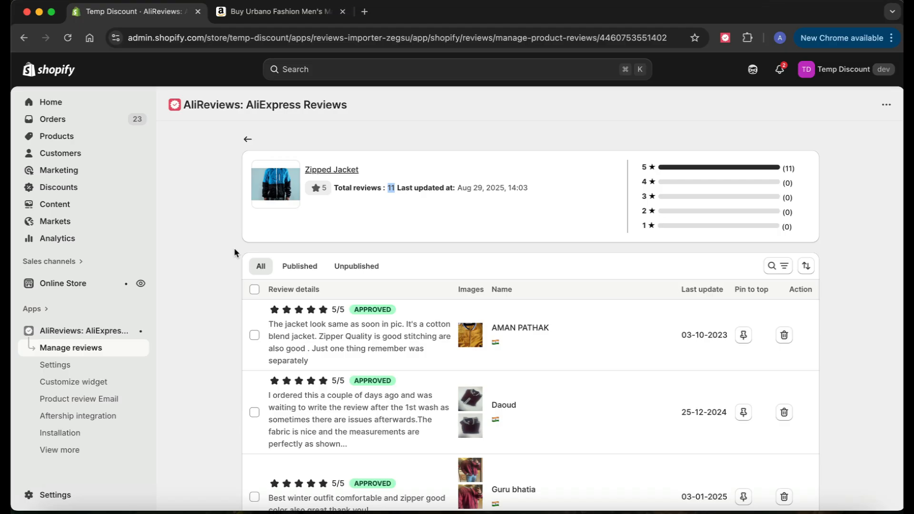
{"action": "scroll", "scroll_direction": "down", "scroll_amount": 3}
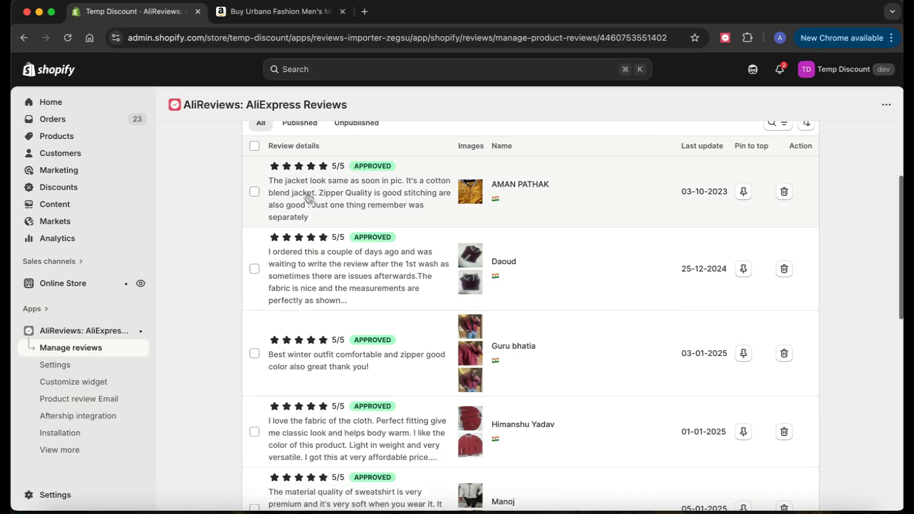
{"action": "scroll", "scroll_direction": "down", "scroll_amount": 3}
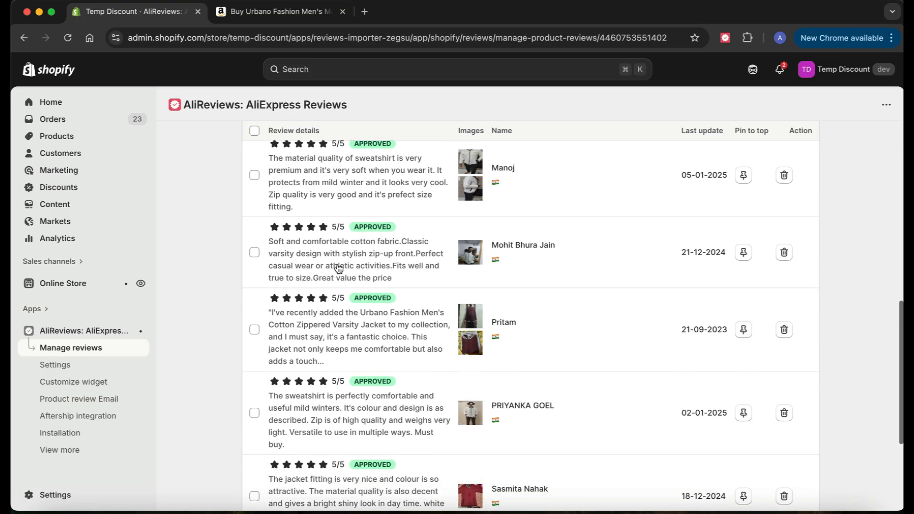
{"action": "scroll", "scroll_direction": "down", "scroll_amount": 3}
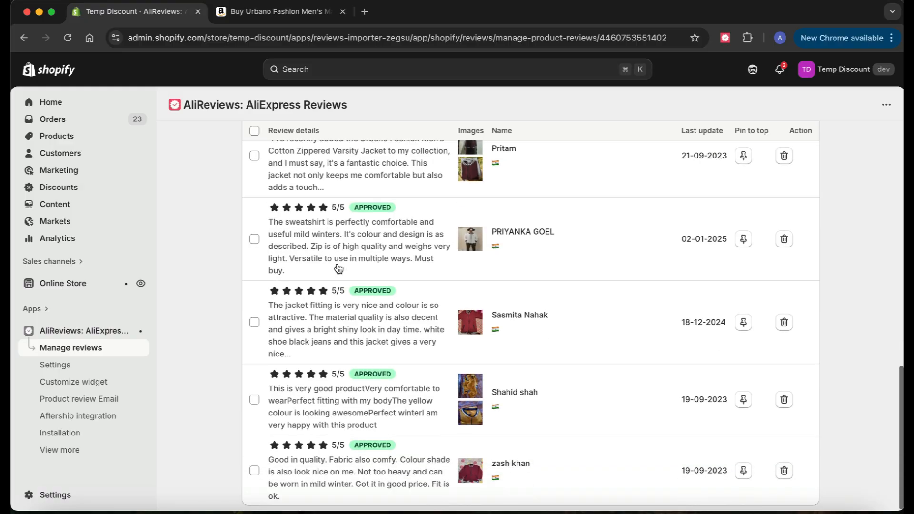
{"action": "scroll", "scroll_direction": "up", "scroll_amount": 3}
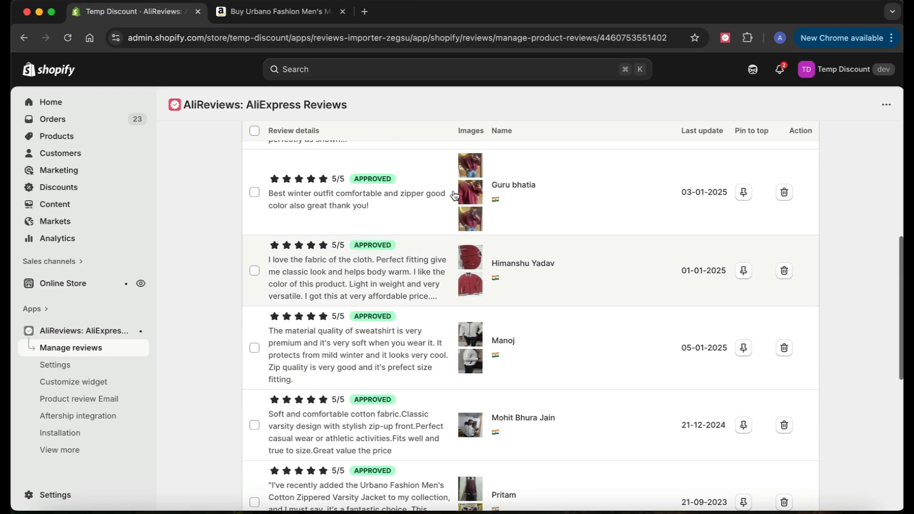
{"action": "scroll", "scroll_direction": "up", "scroll_amount": 3}
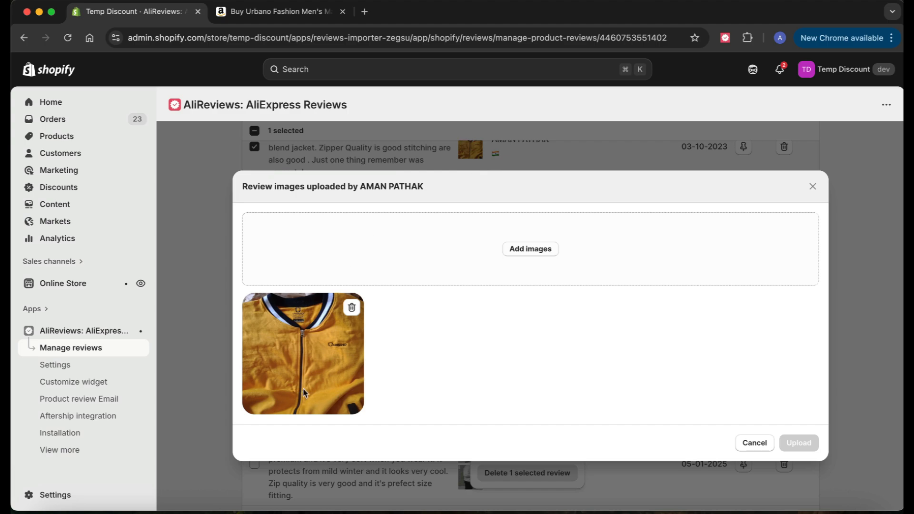
{"action": "left_click", "coordinate": [814, 186]}
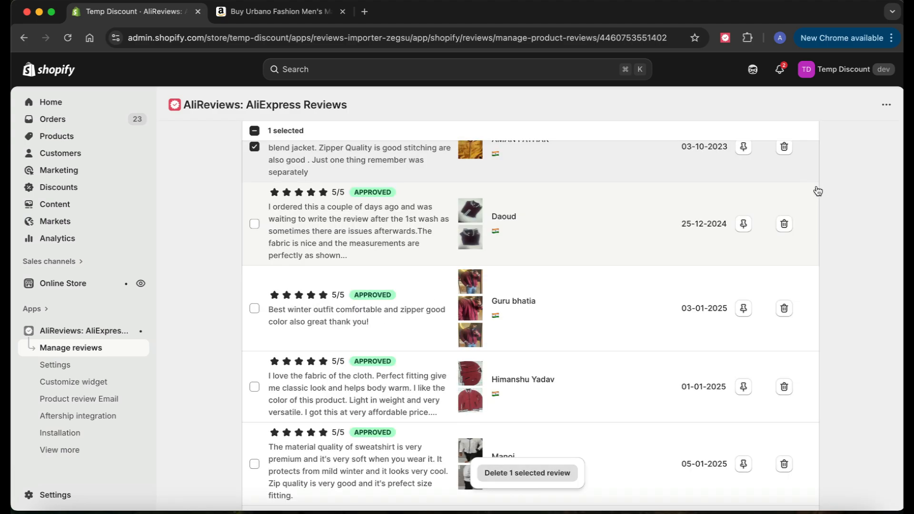
{"action": "scroll", "scroll_direction": "up", "scroll_amount": 3}
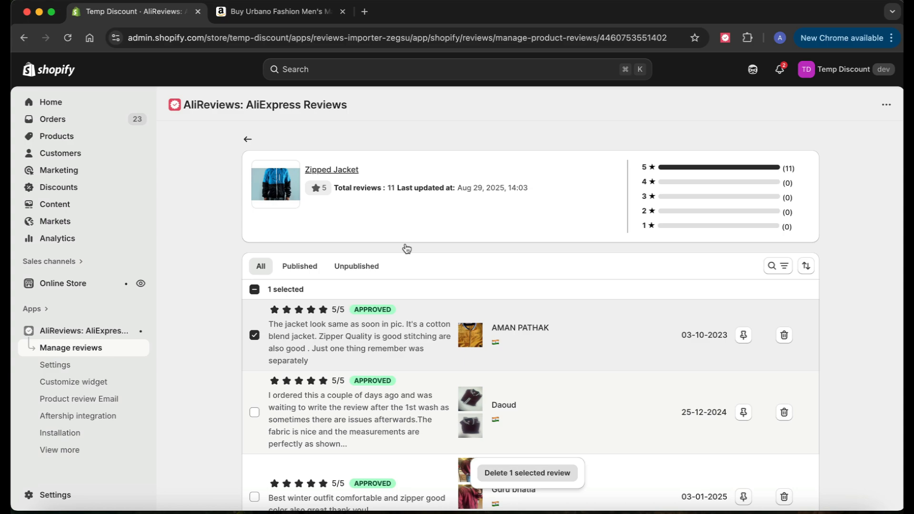
{"action": "mouse_move", "coordinate": [194, 276]}
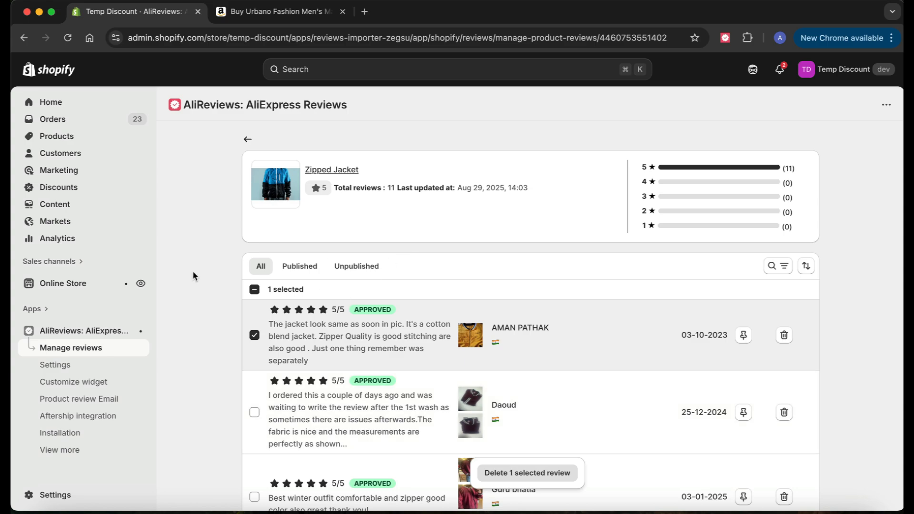
{"action": "mouse_move", "coordinate": [60, 435]}
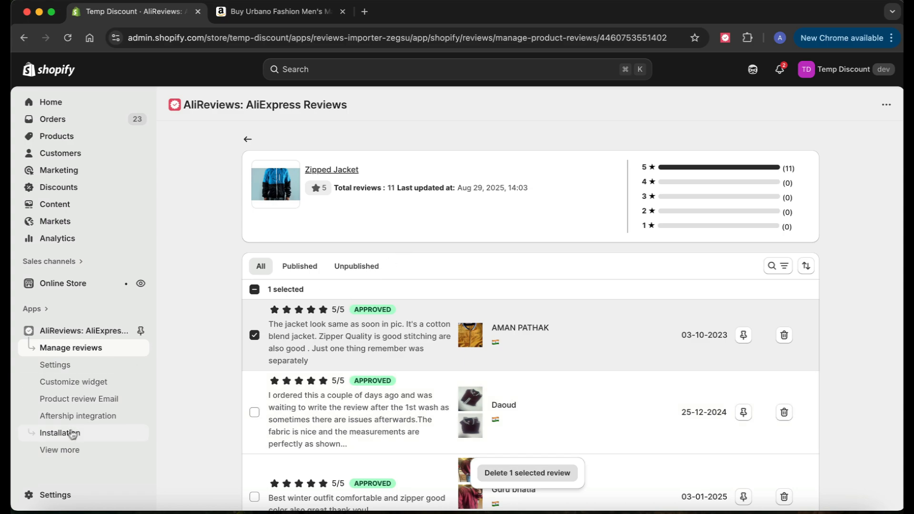
Open AliReviews' Contact us form through View more and Support in the Shopify sidebar
{"action": "left_click", "coordinate": [60, 452]}
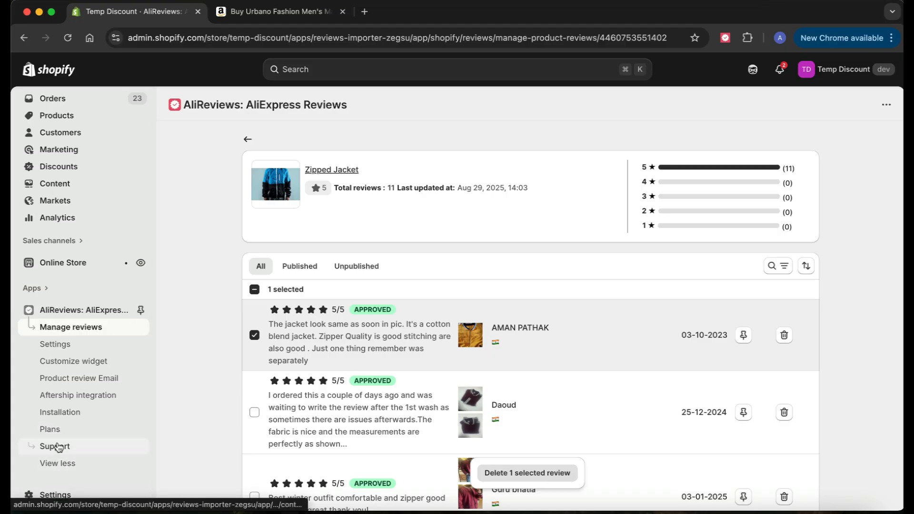
{"action": "left_click", "coordinate": [55, 447]}
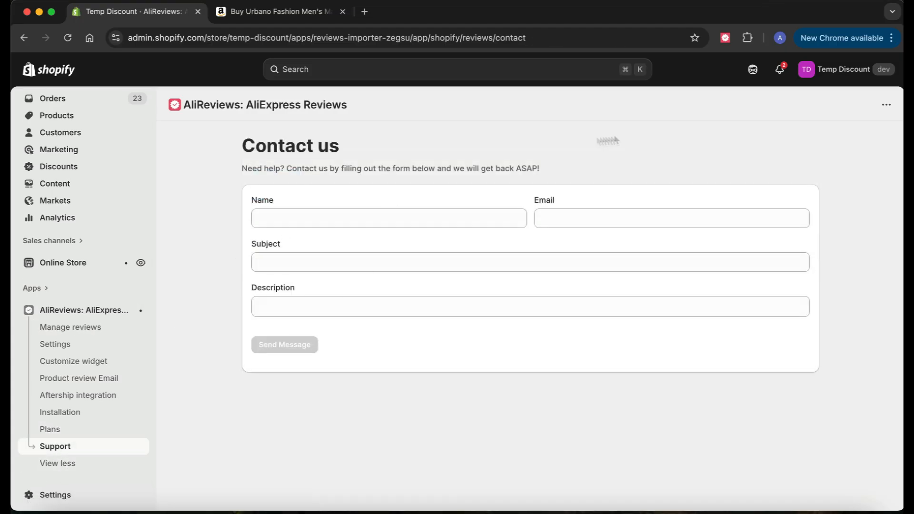
{"action": "mouse_move", "coordinate": [617, 140]}
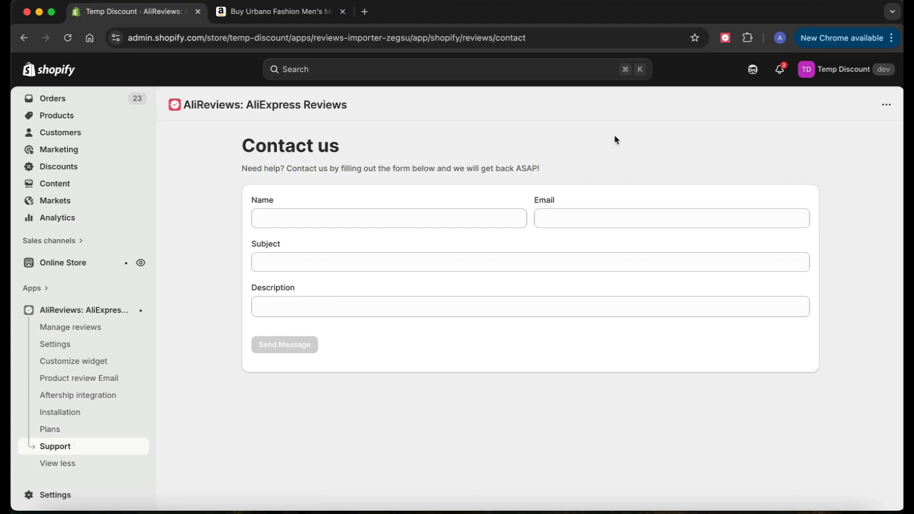
{"action": "mouse_move", "coordinate": [682, 120]}
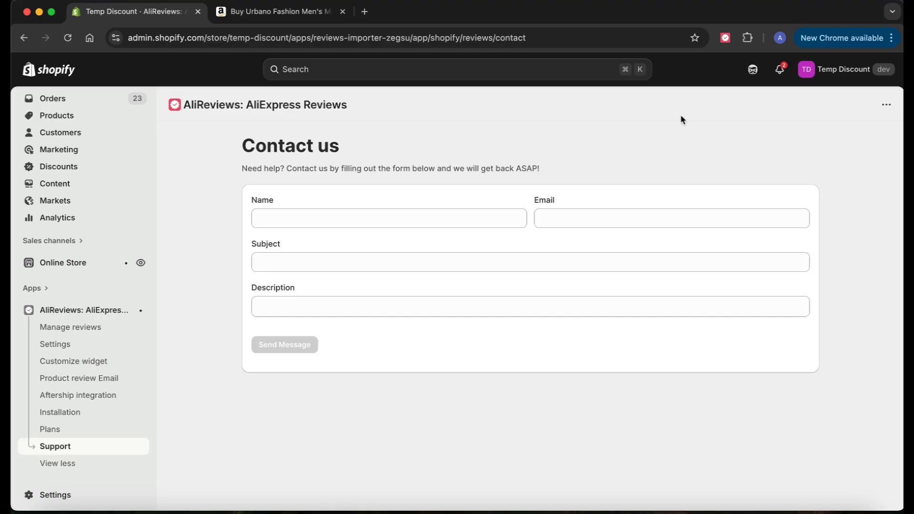